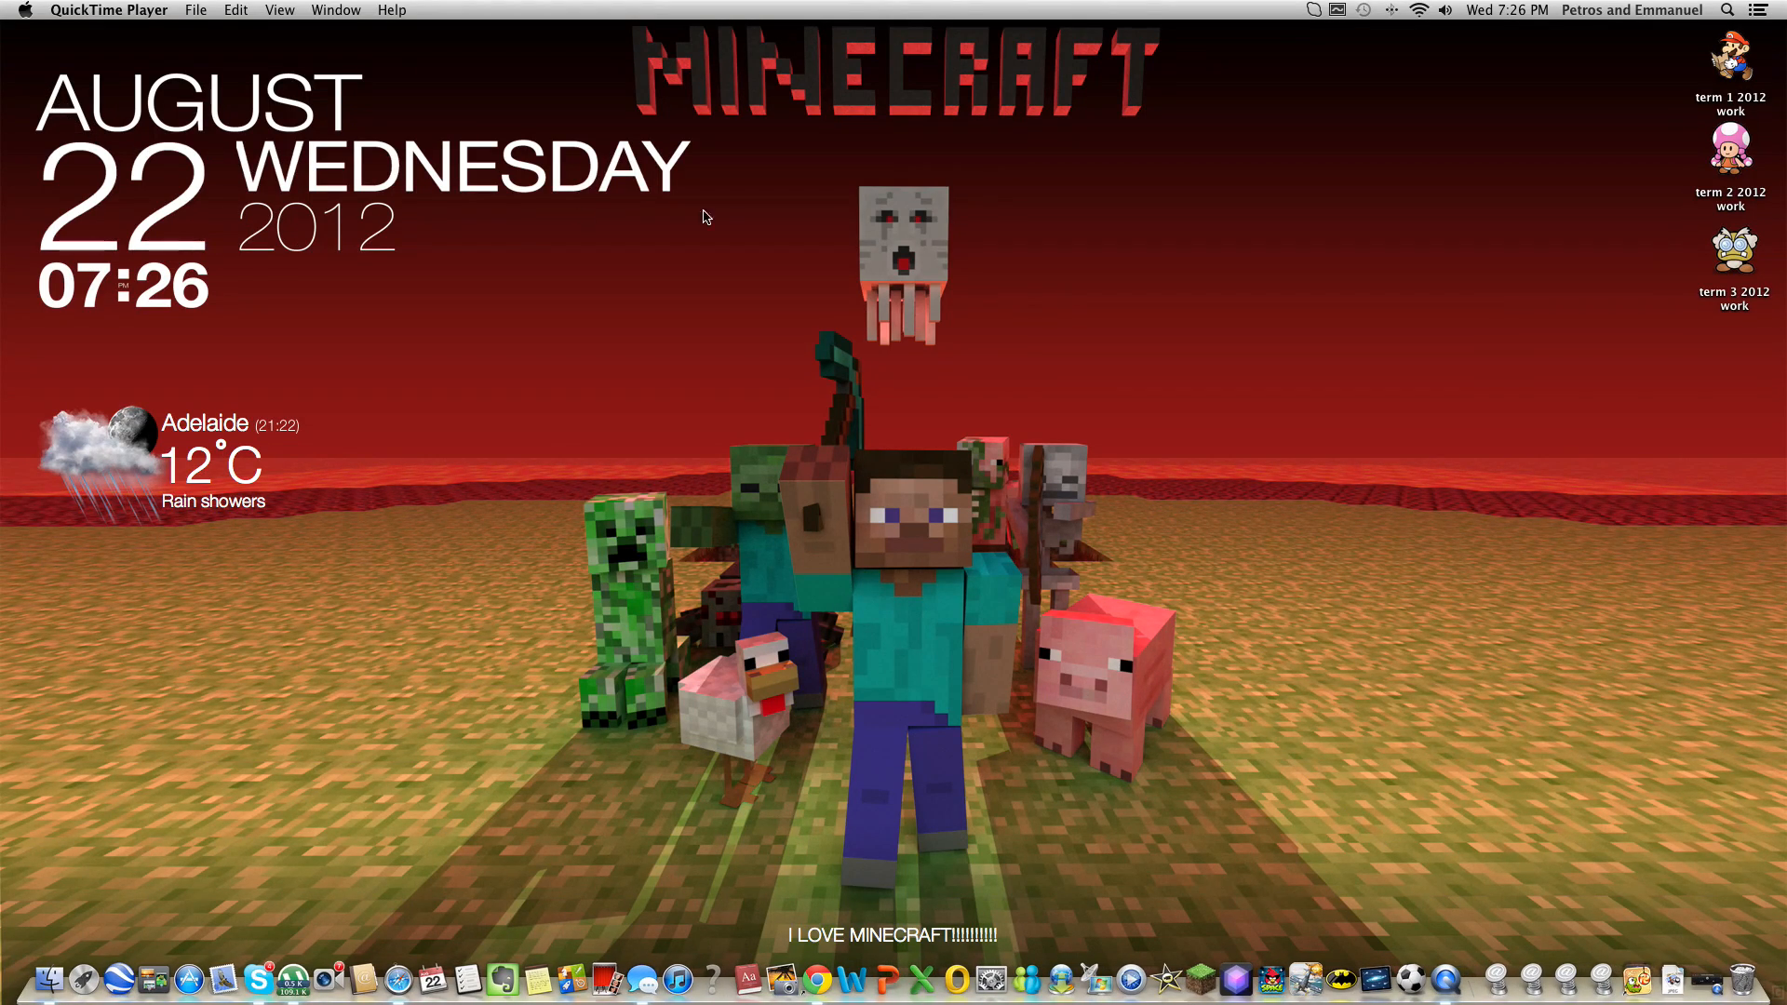
mouse_move(919, 274)
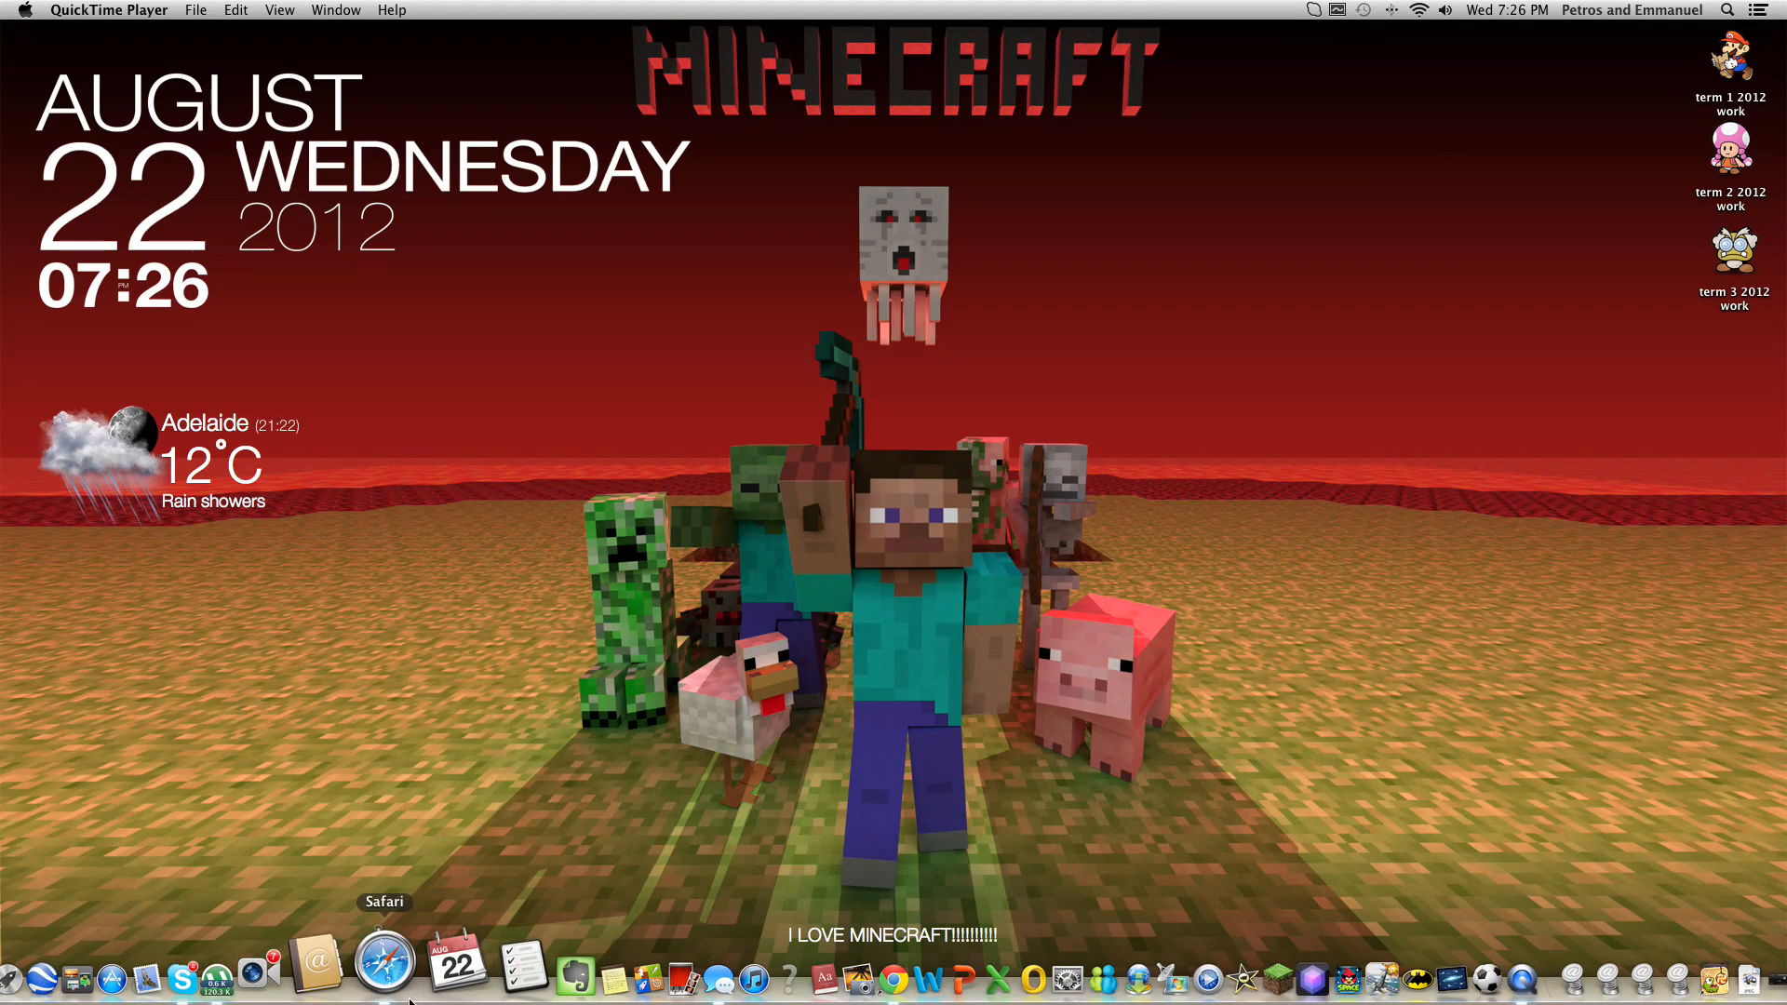
Launch Safari from the Dock onto the Google homepage
click(387, 974)
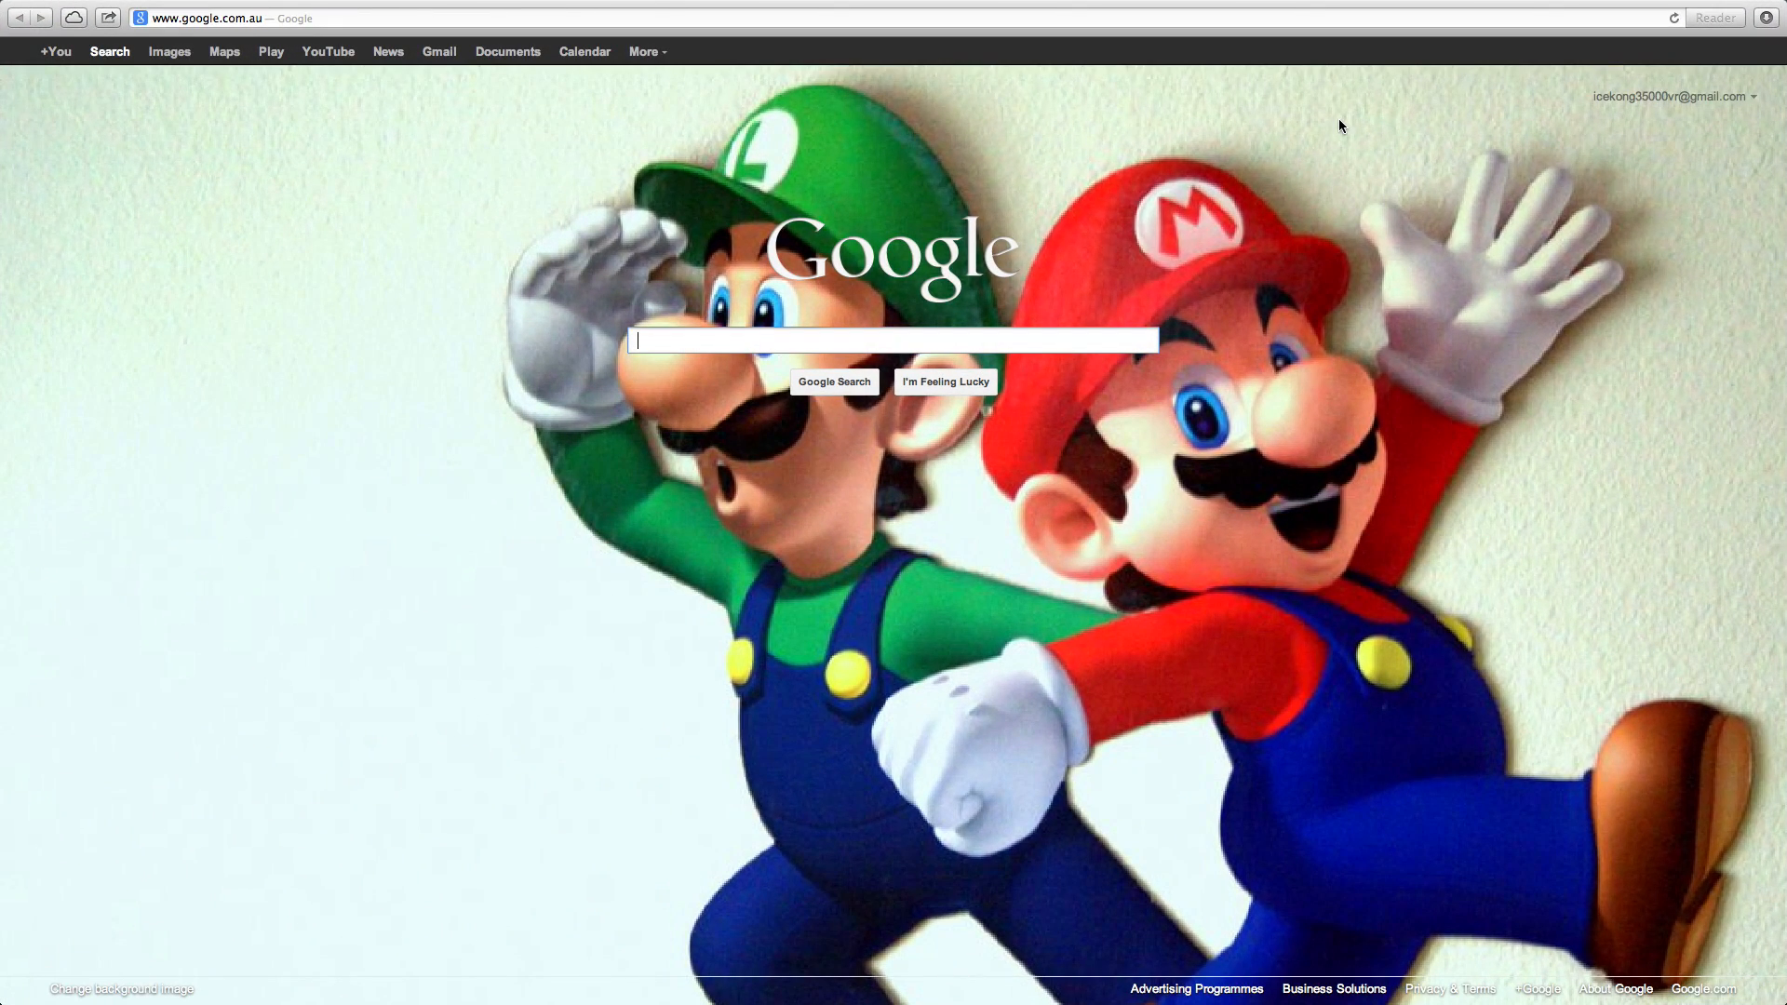
Run a Google search for 'texturepacks'
text(text)
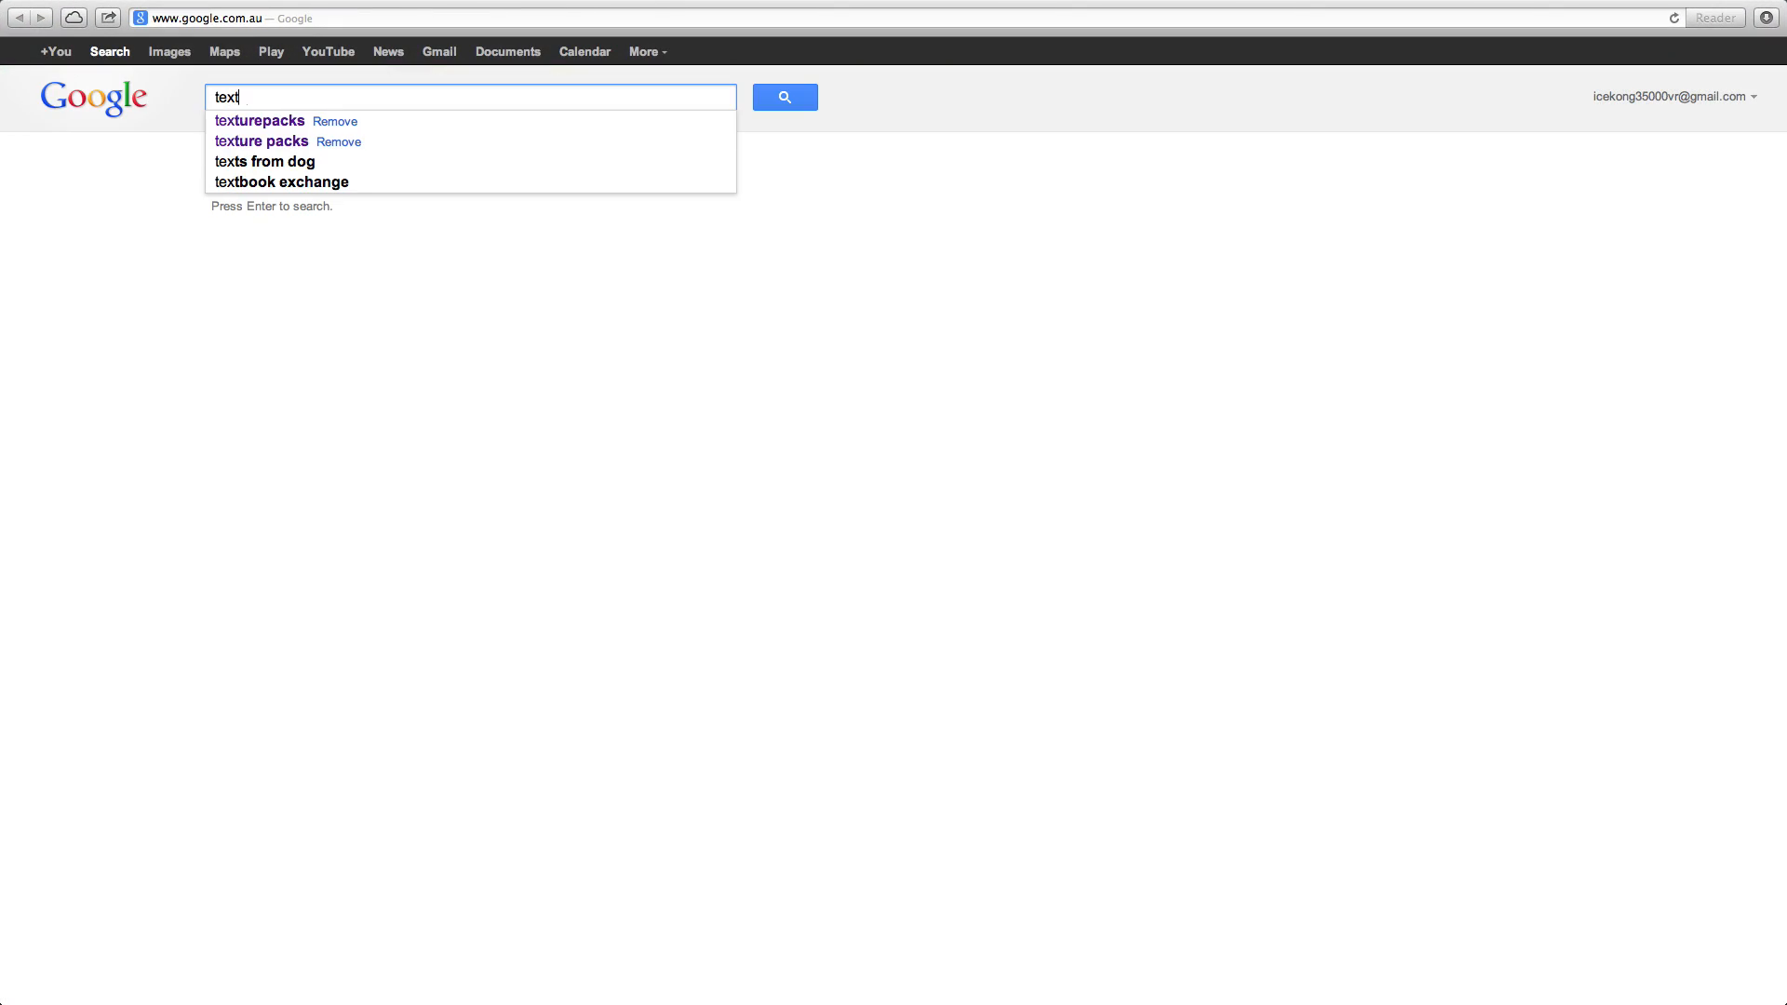
click(260, 121)
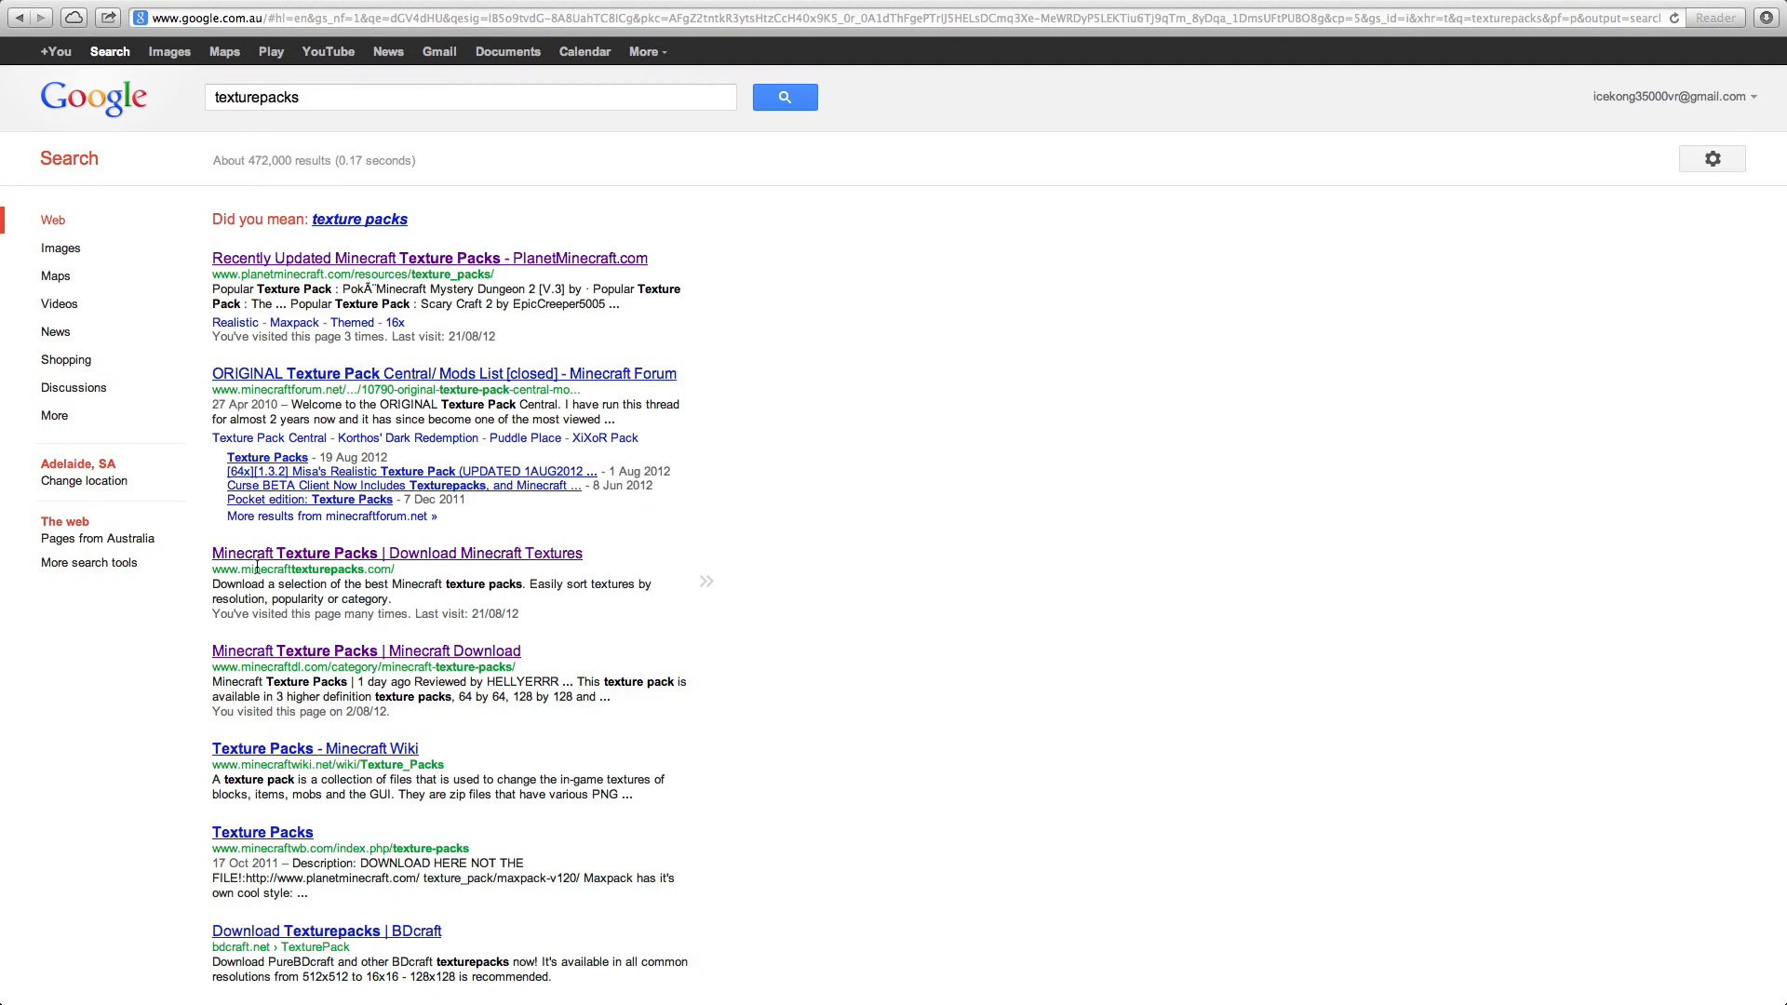
mouse_move(394, 555)
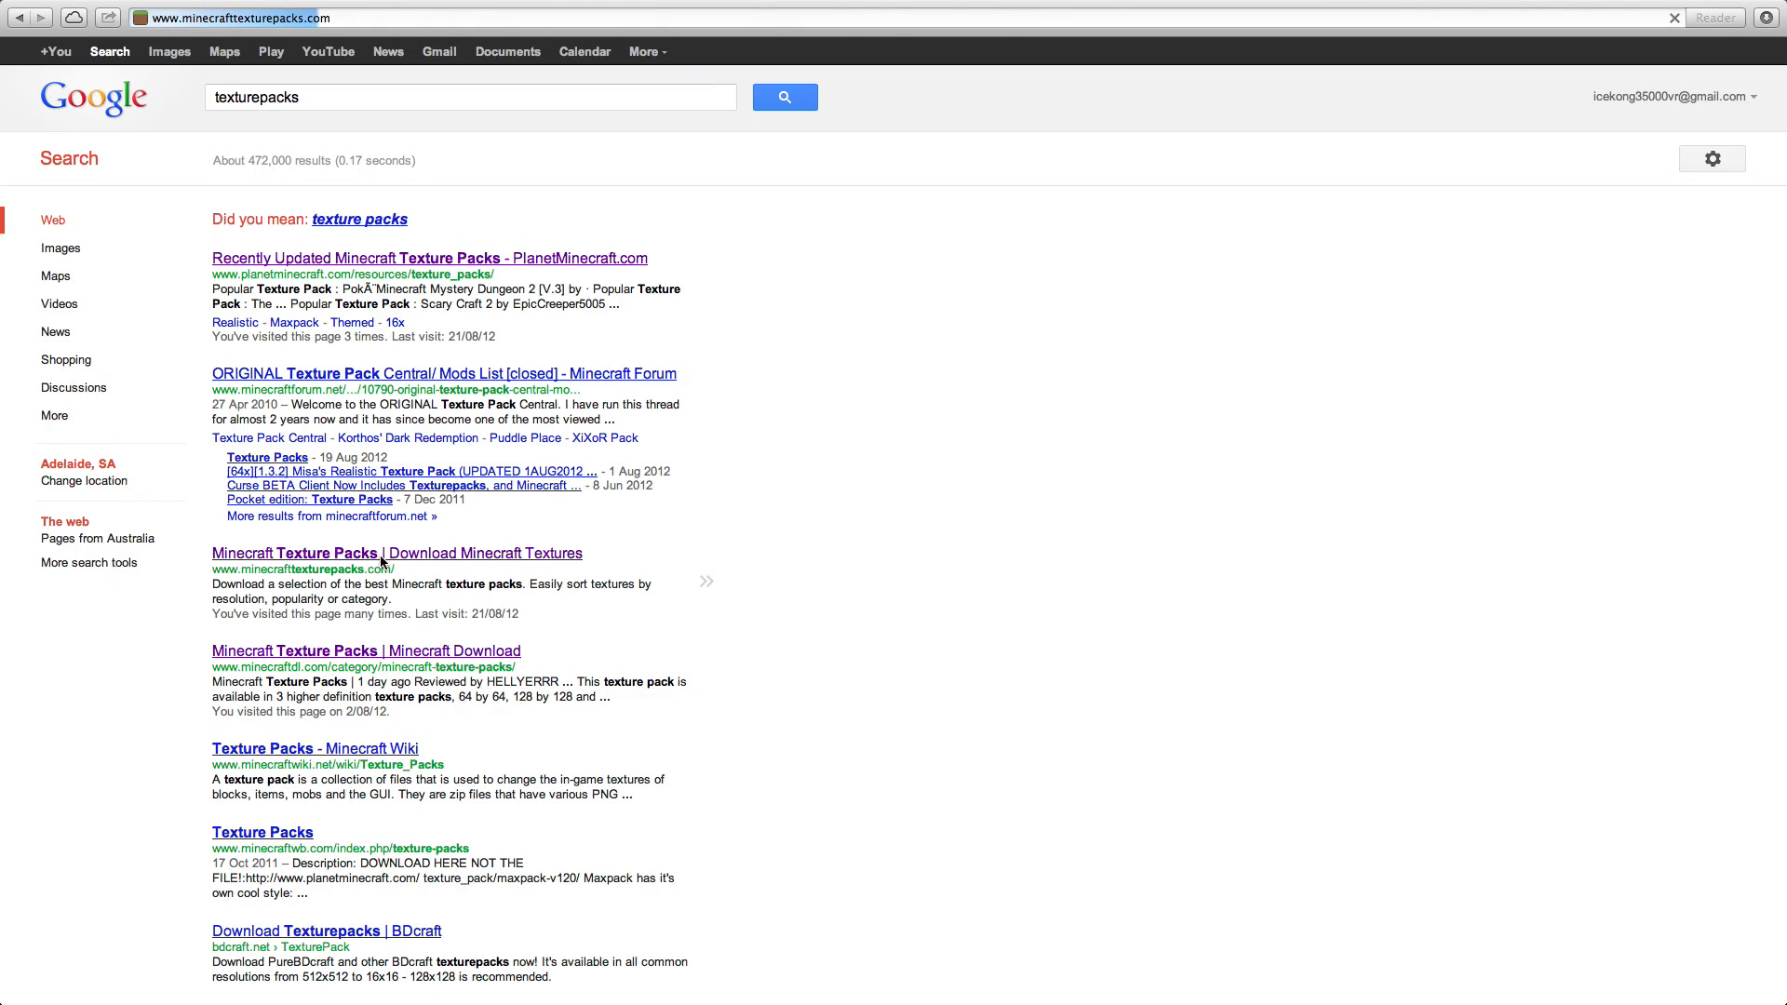
Browse the Minecraft Texture Packs site's home listing, where Derivation appears
click(395, 552)
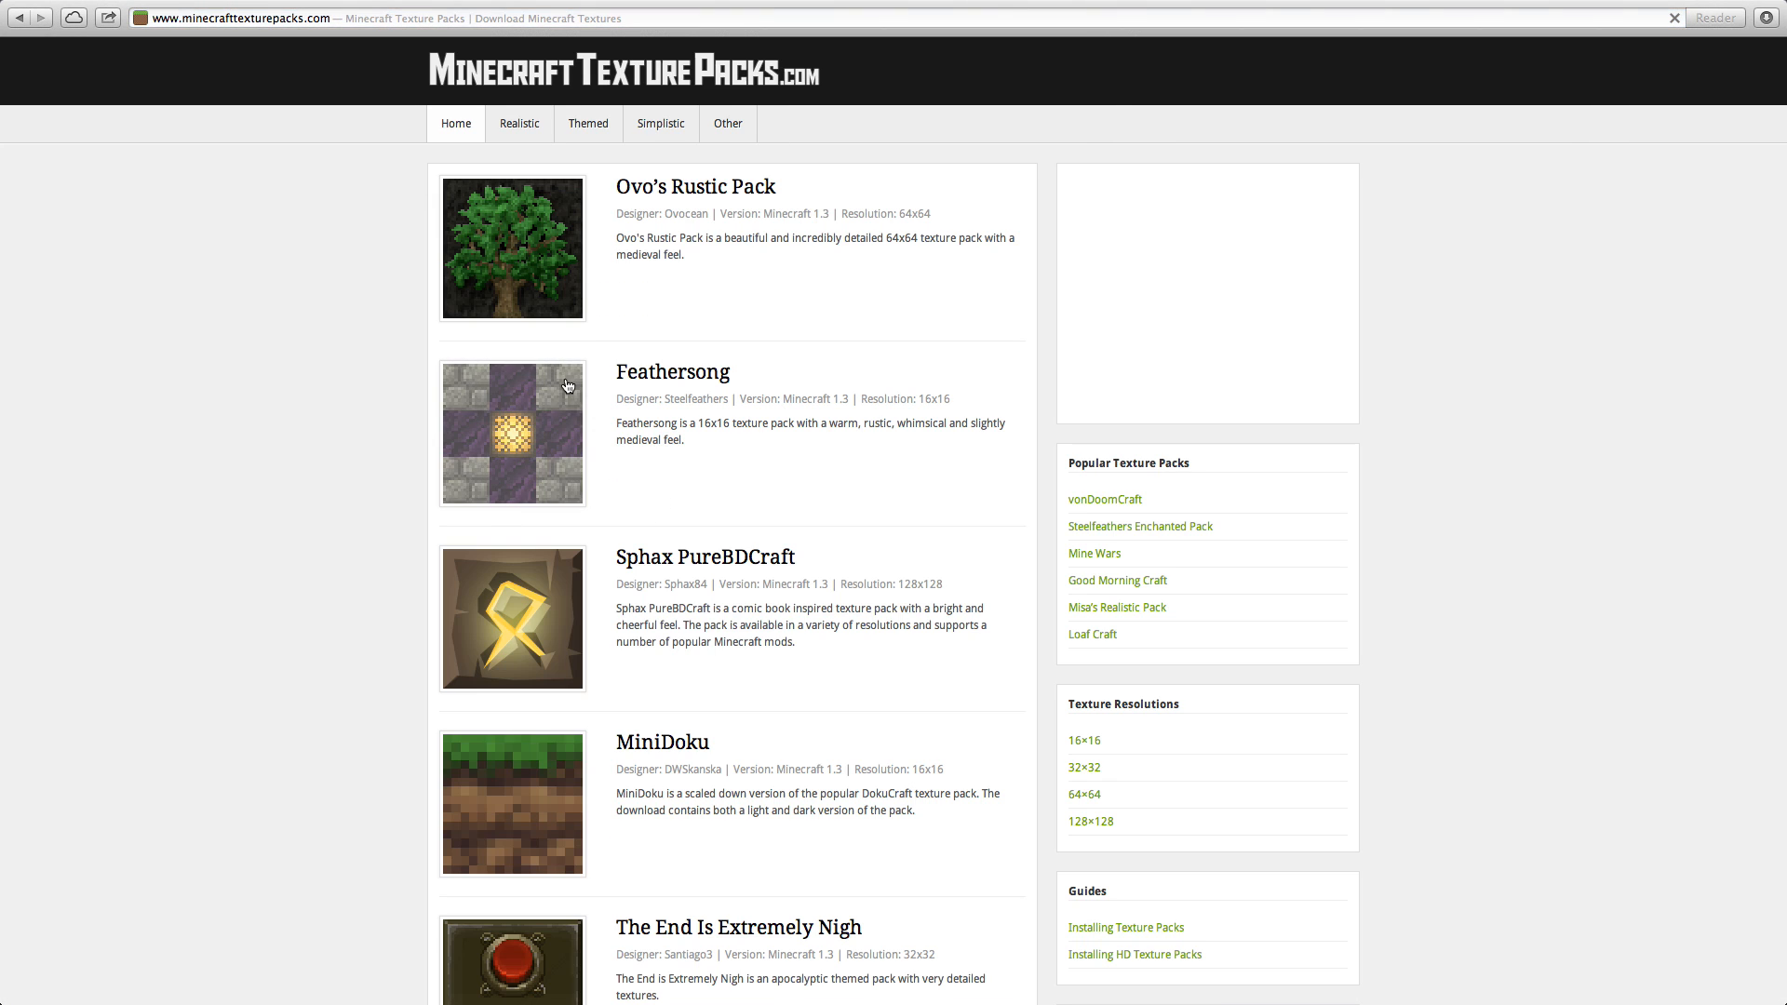
scroll(down, 3)
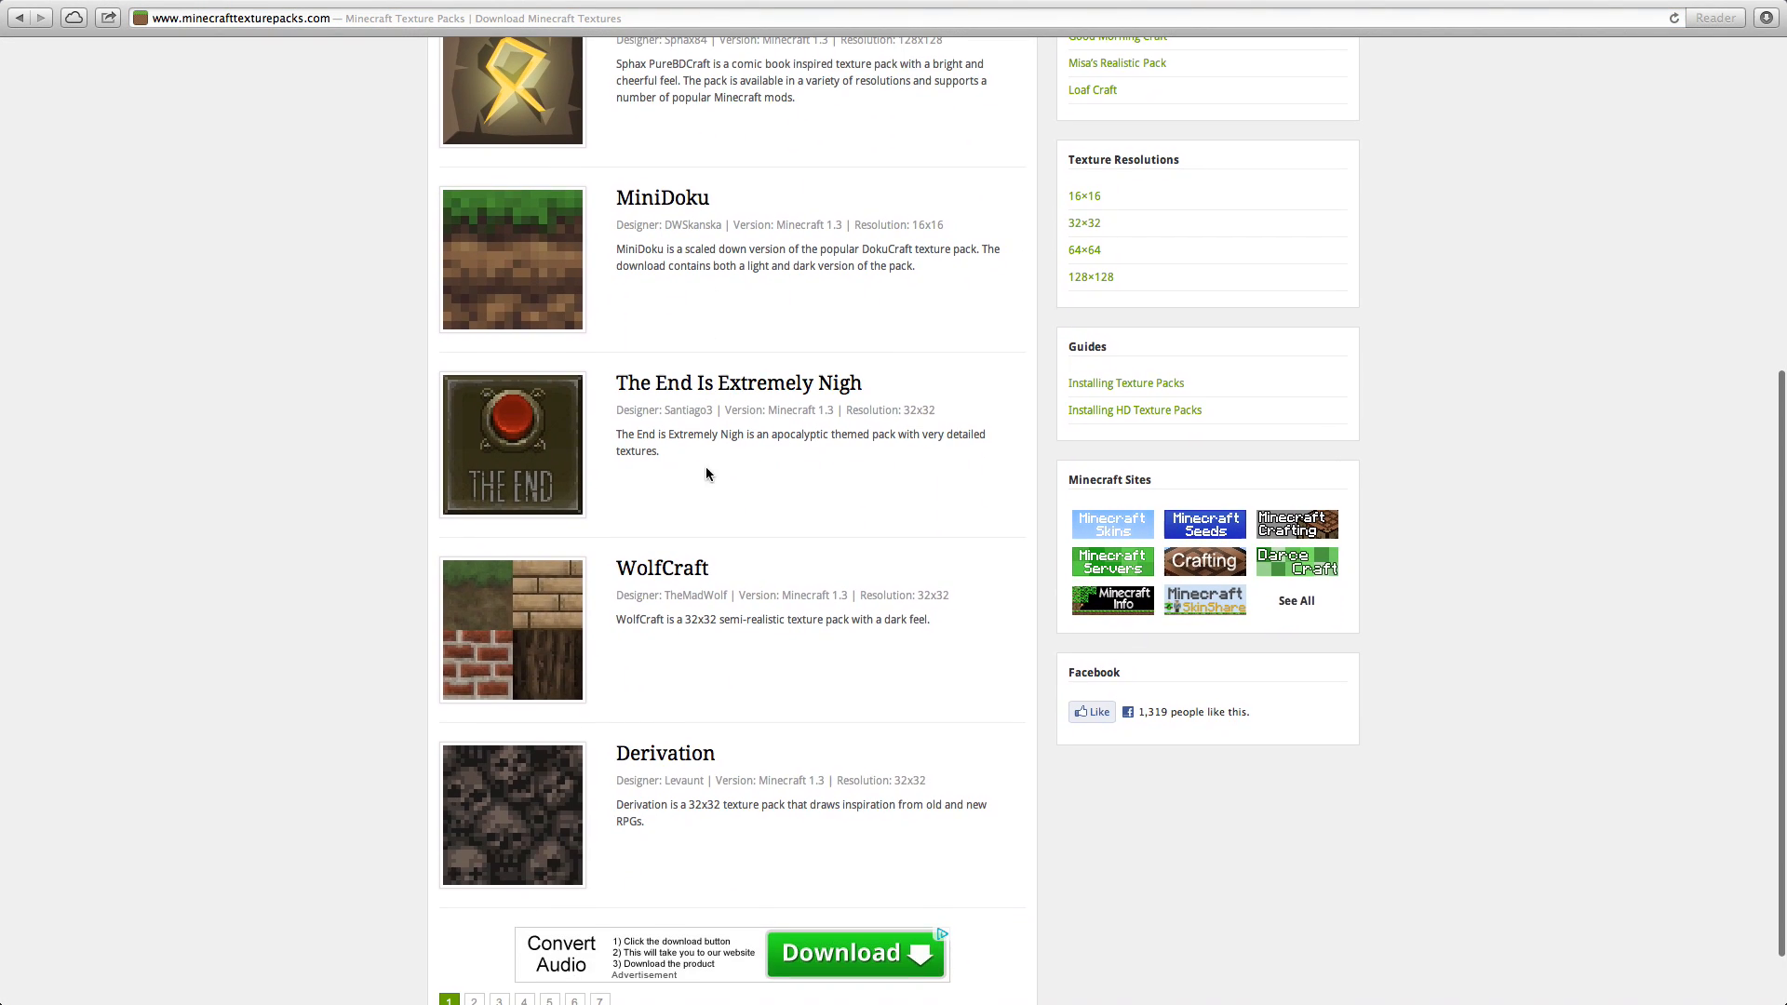
scroll(up, 3)
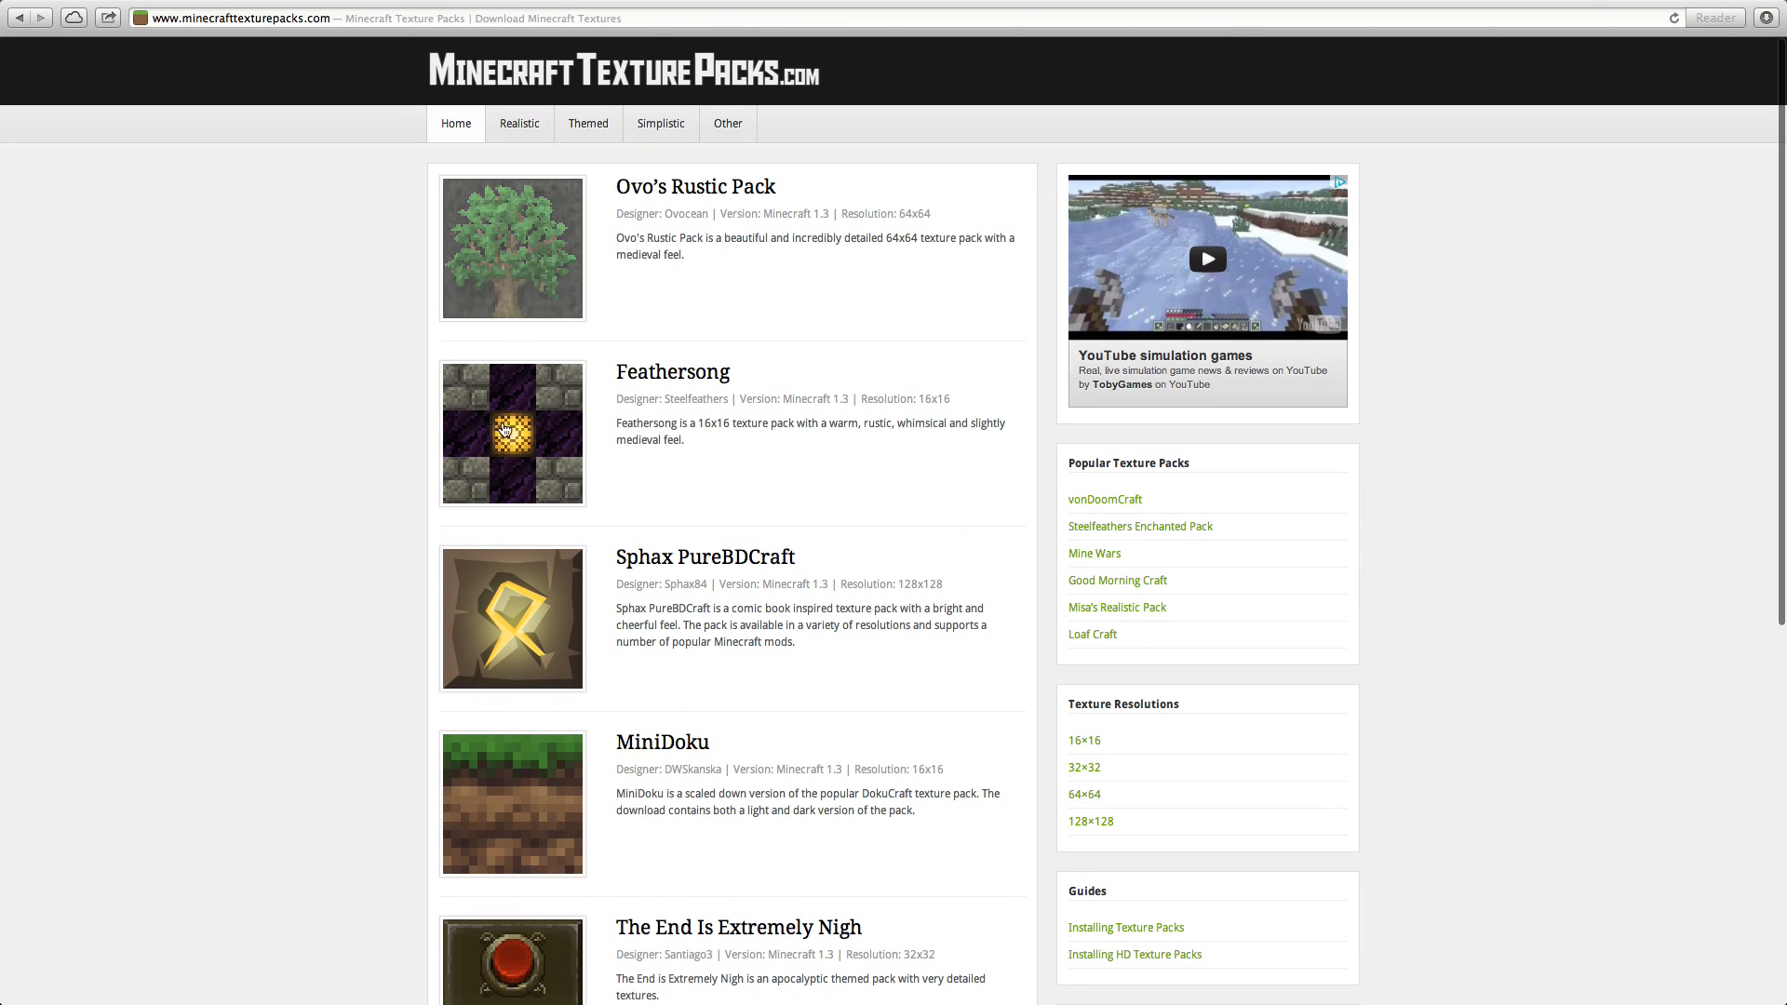
scroll(down, 3)
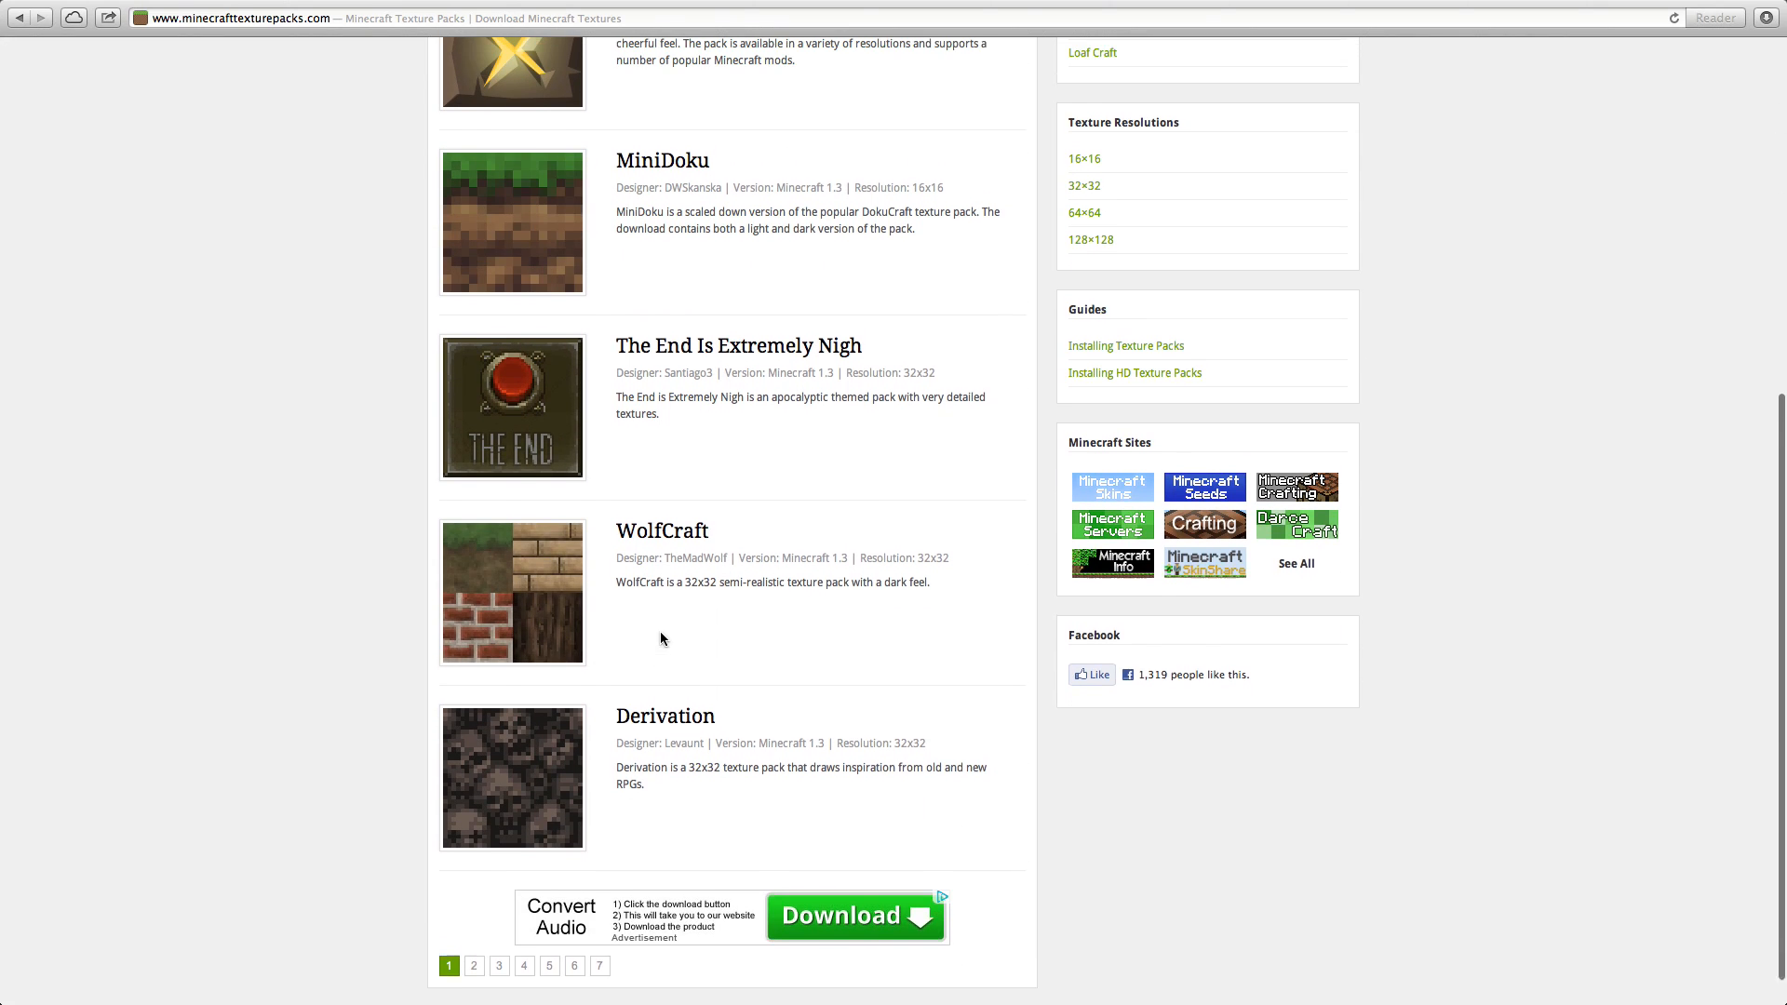
scroll(up, 3)
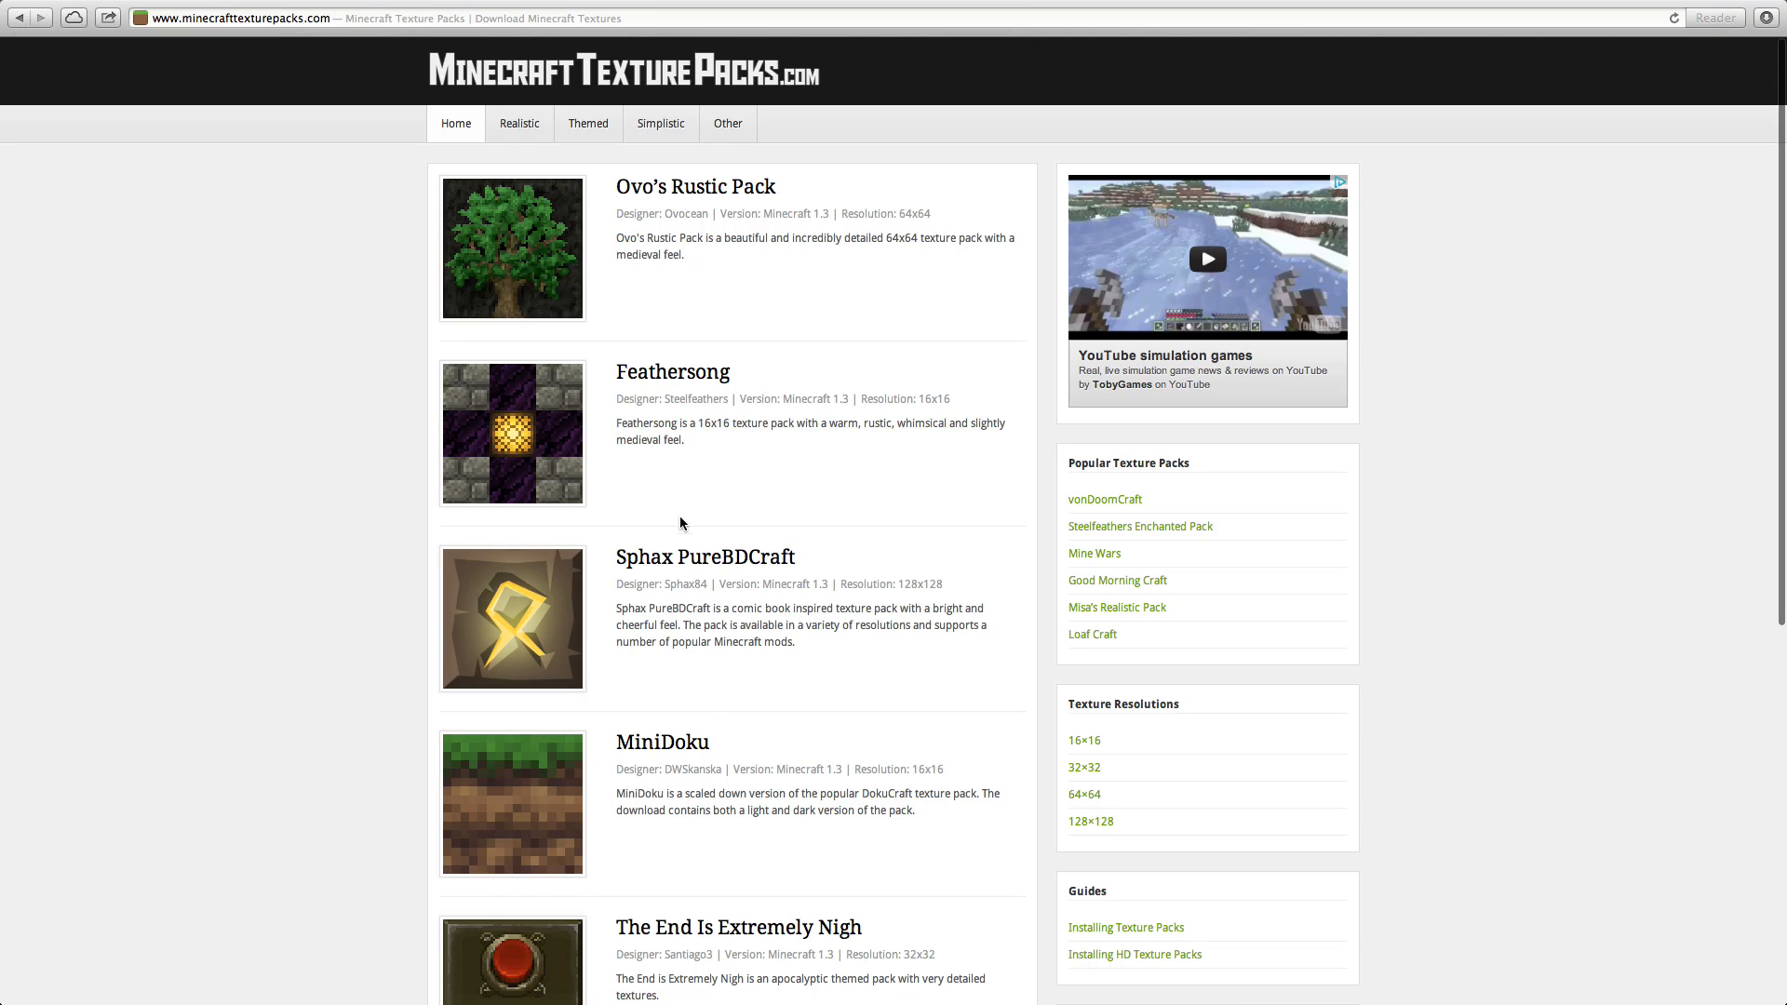
scroll(down, 3)
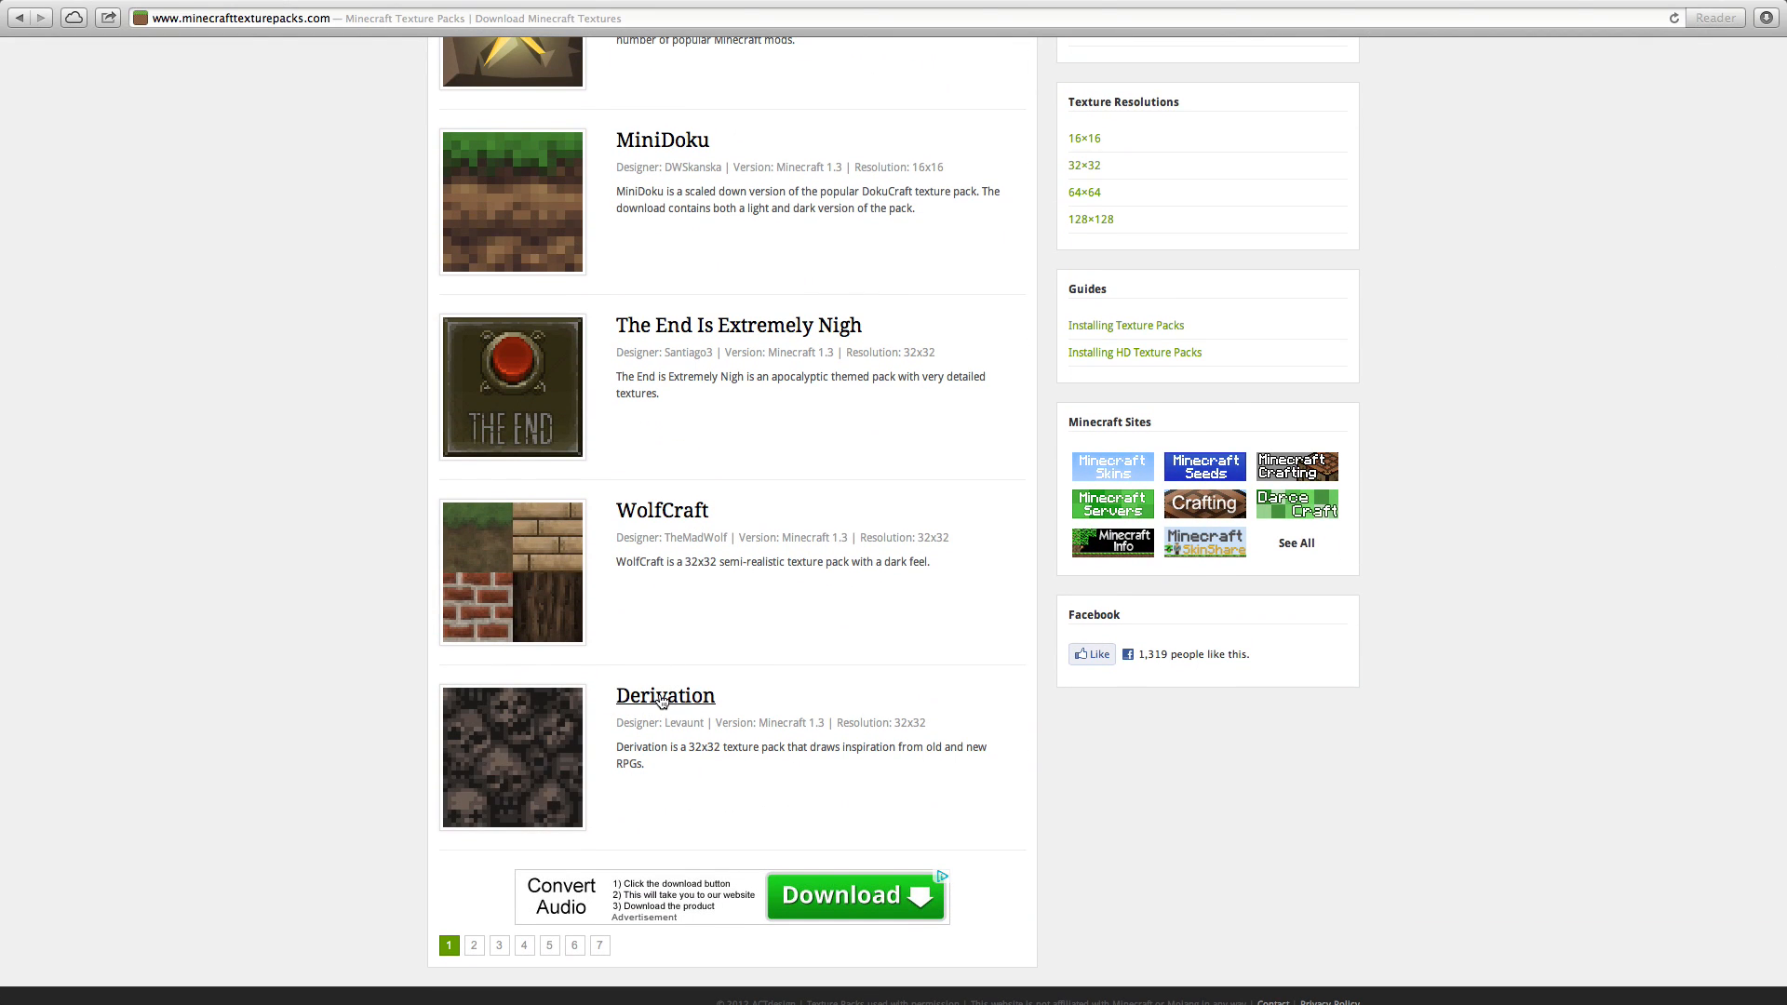
View the Derivation pack's page, scrolling through its description and in-game screenshots
click(664, 694)
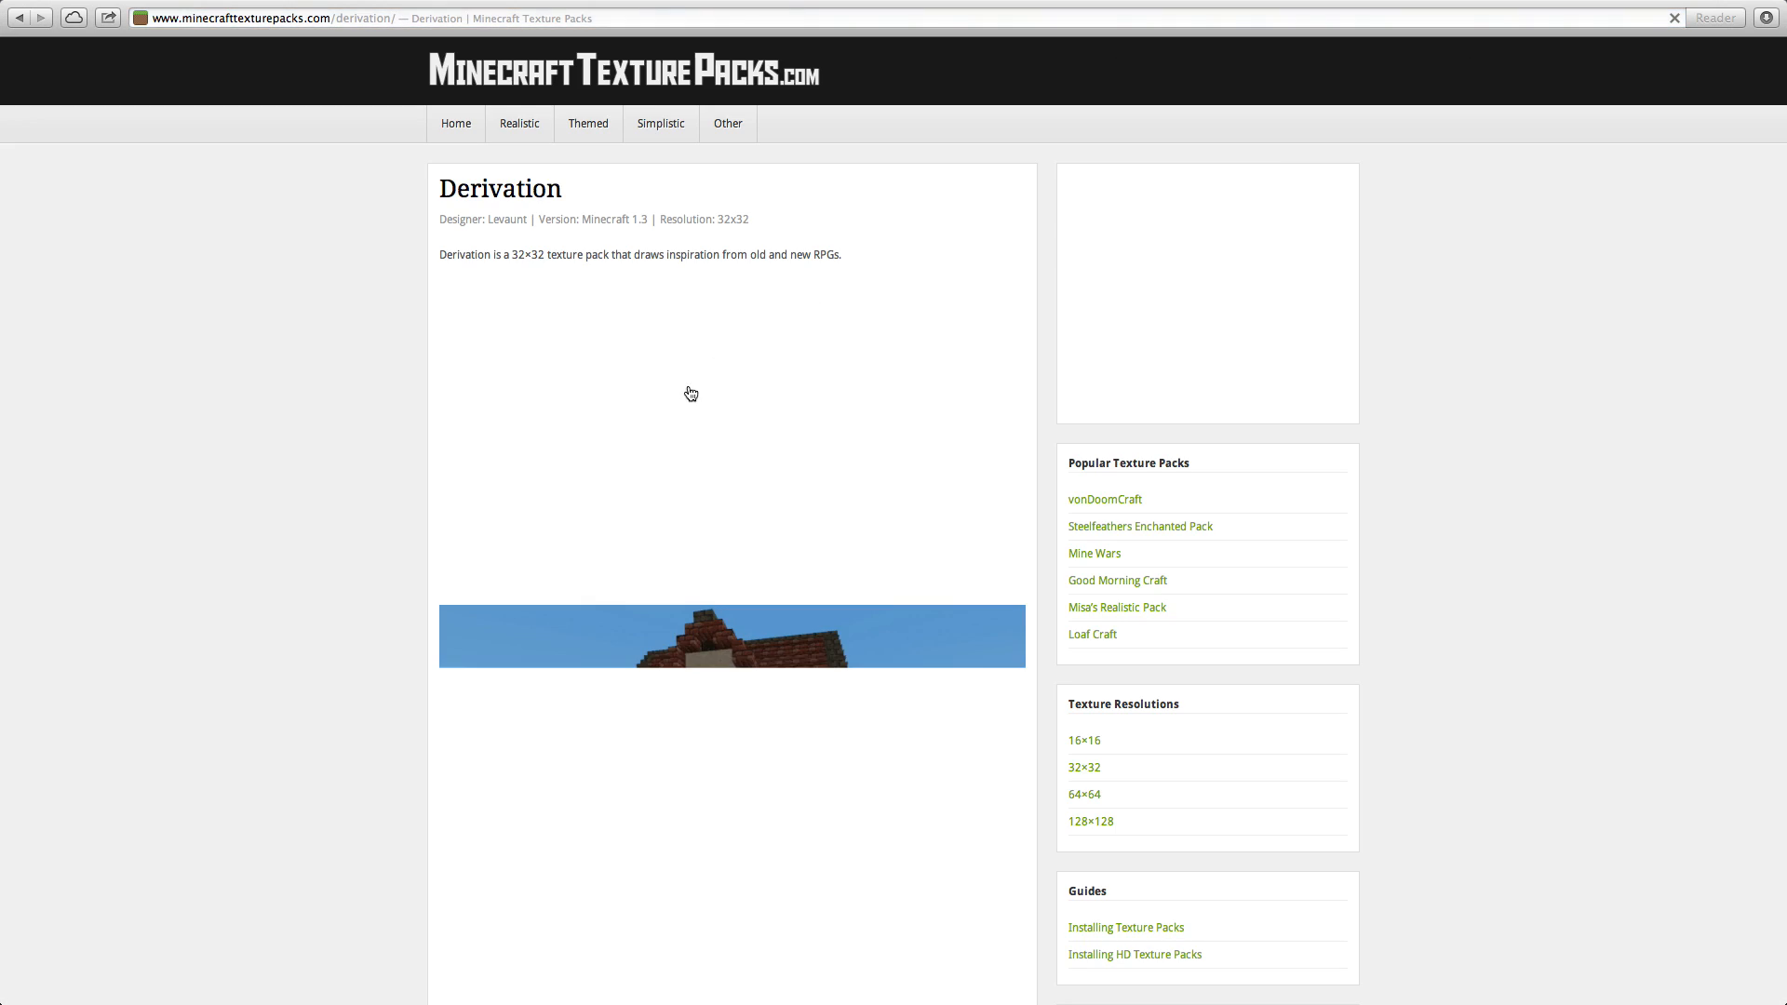
scroll(down, 3)
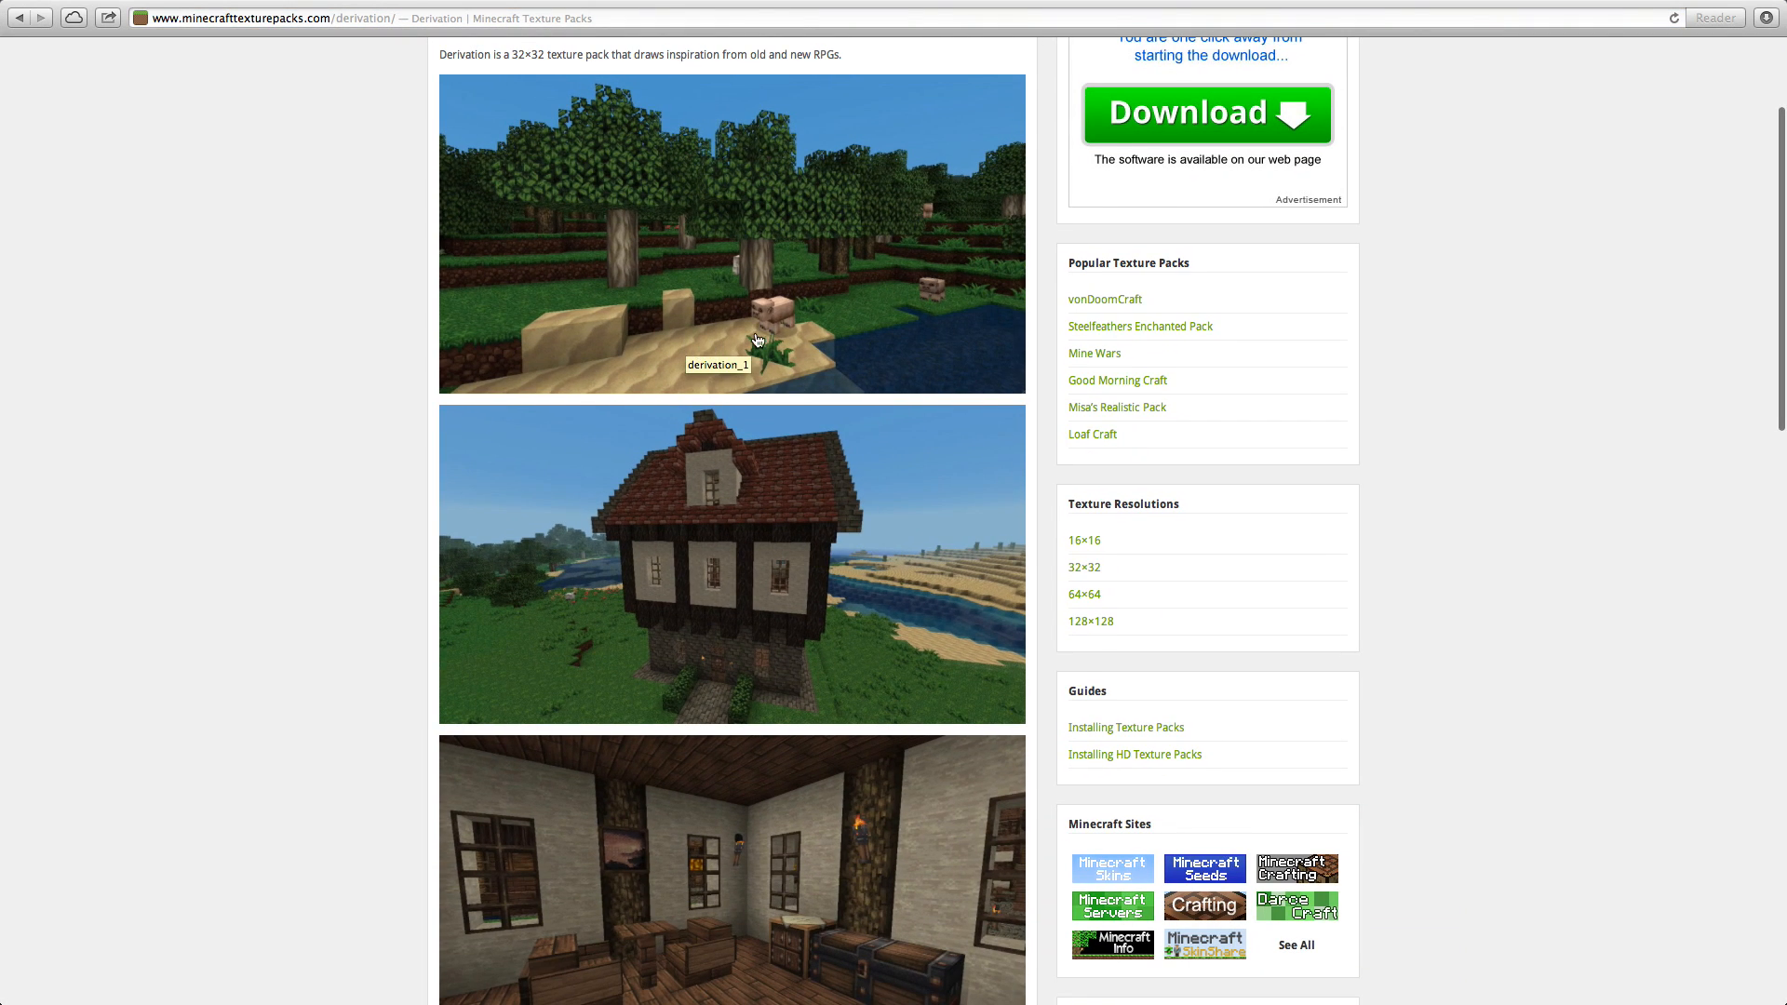
scroll(down, 3)
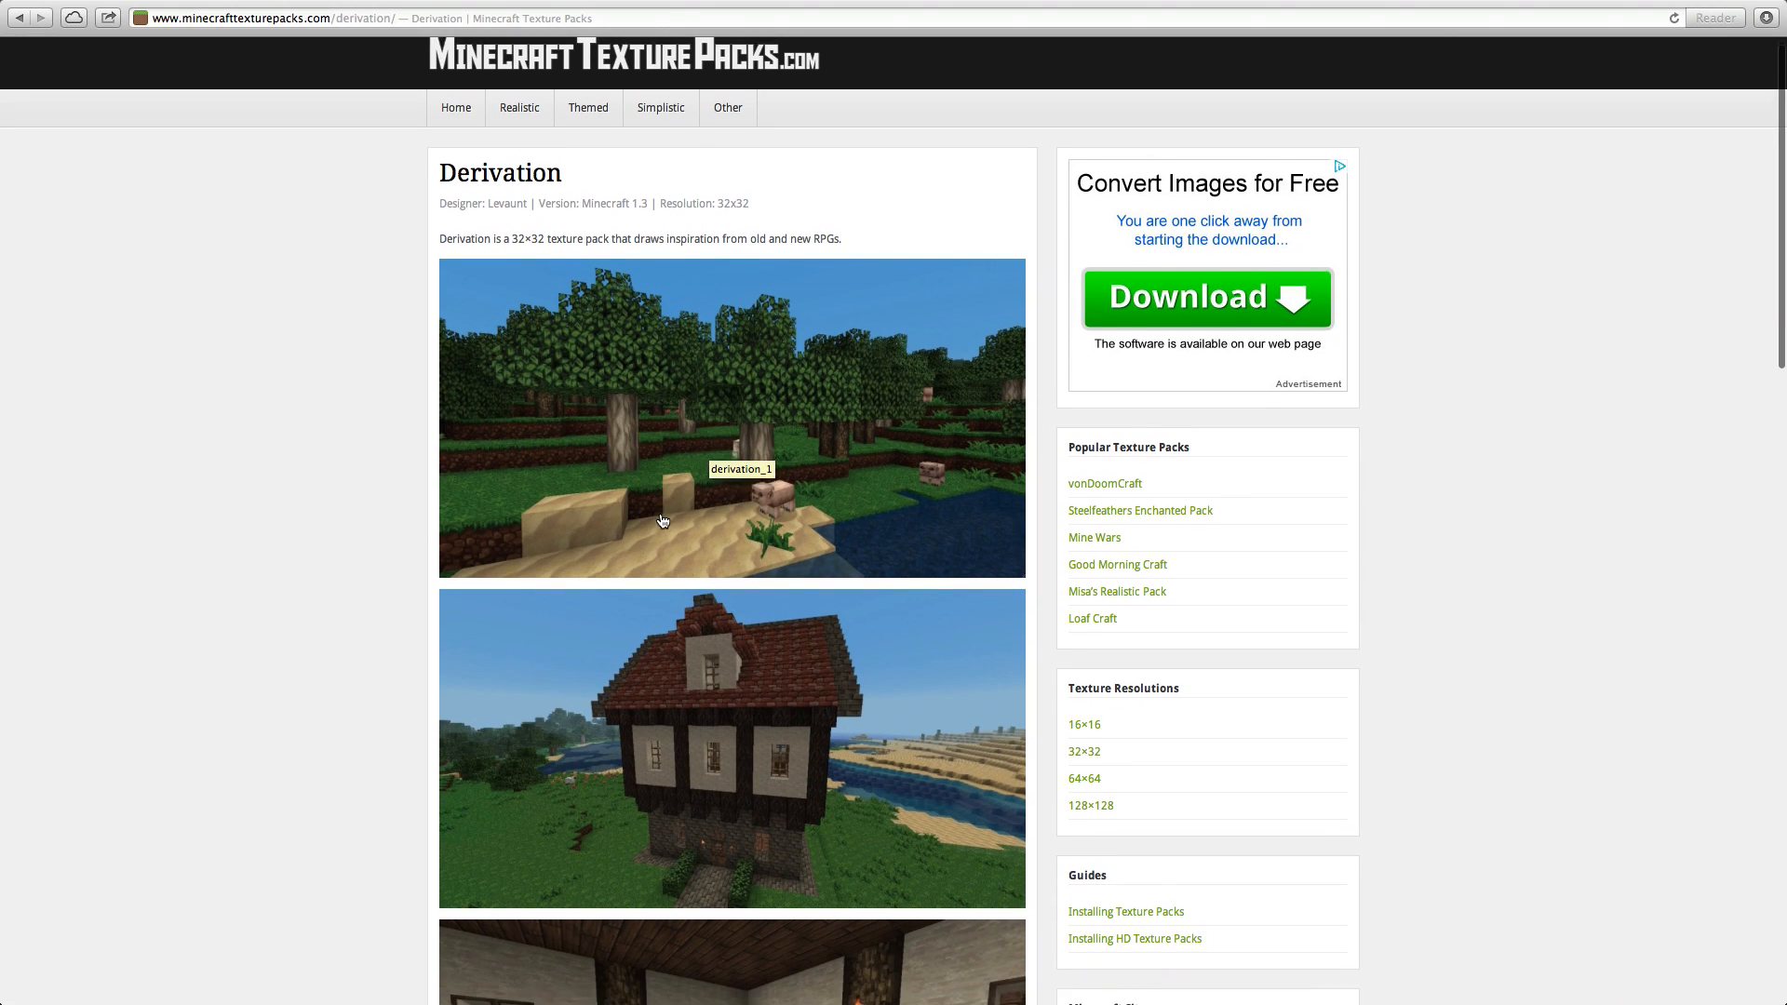
scroll(down, 3)
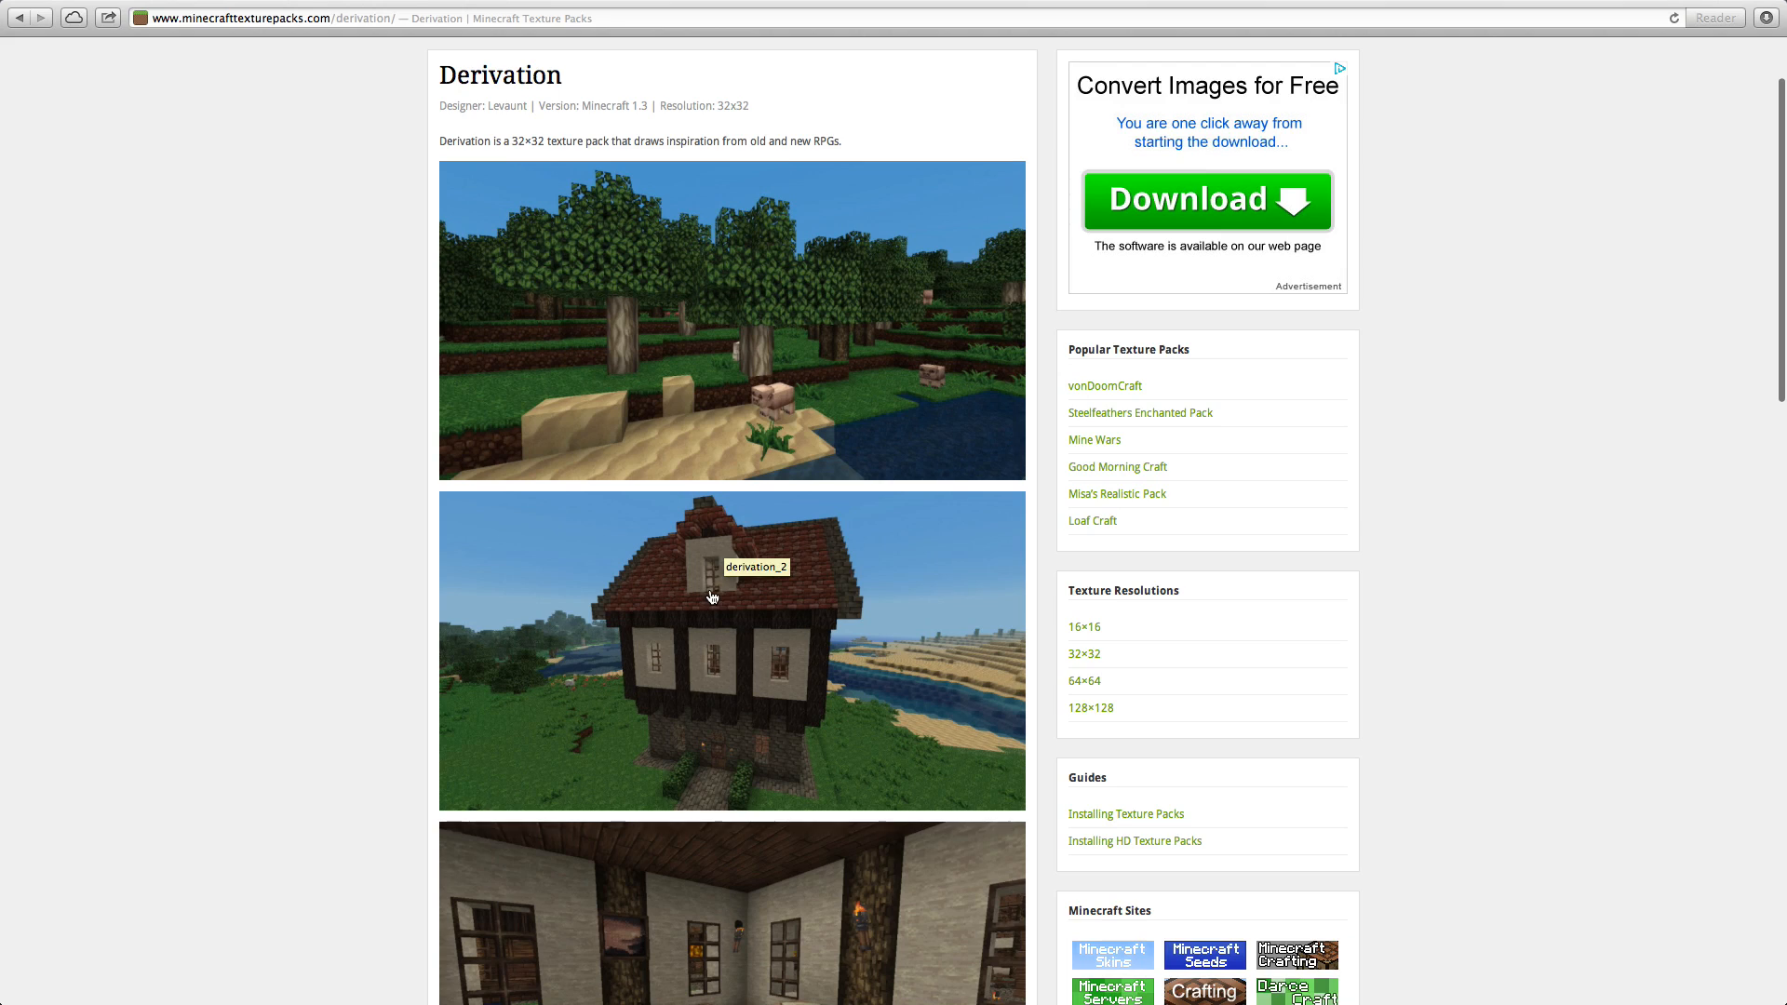
scroll(down, 3)
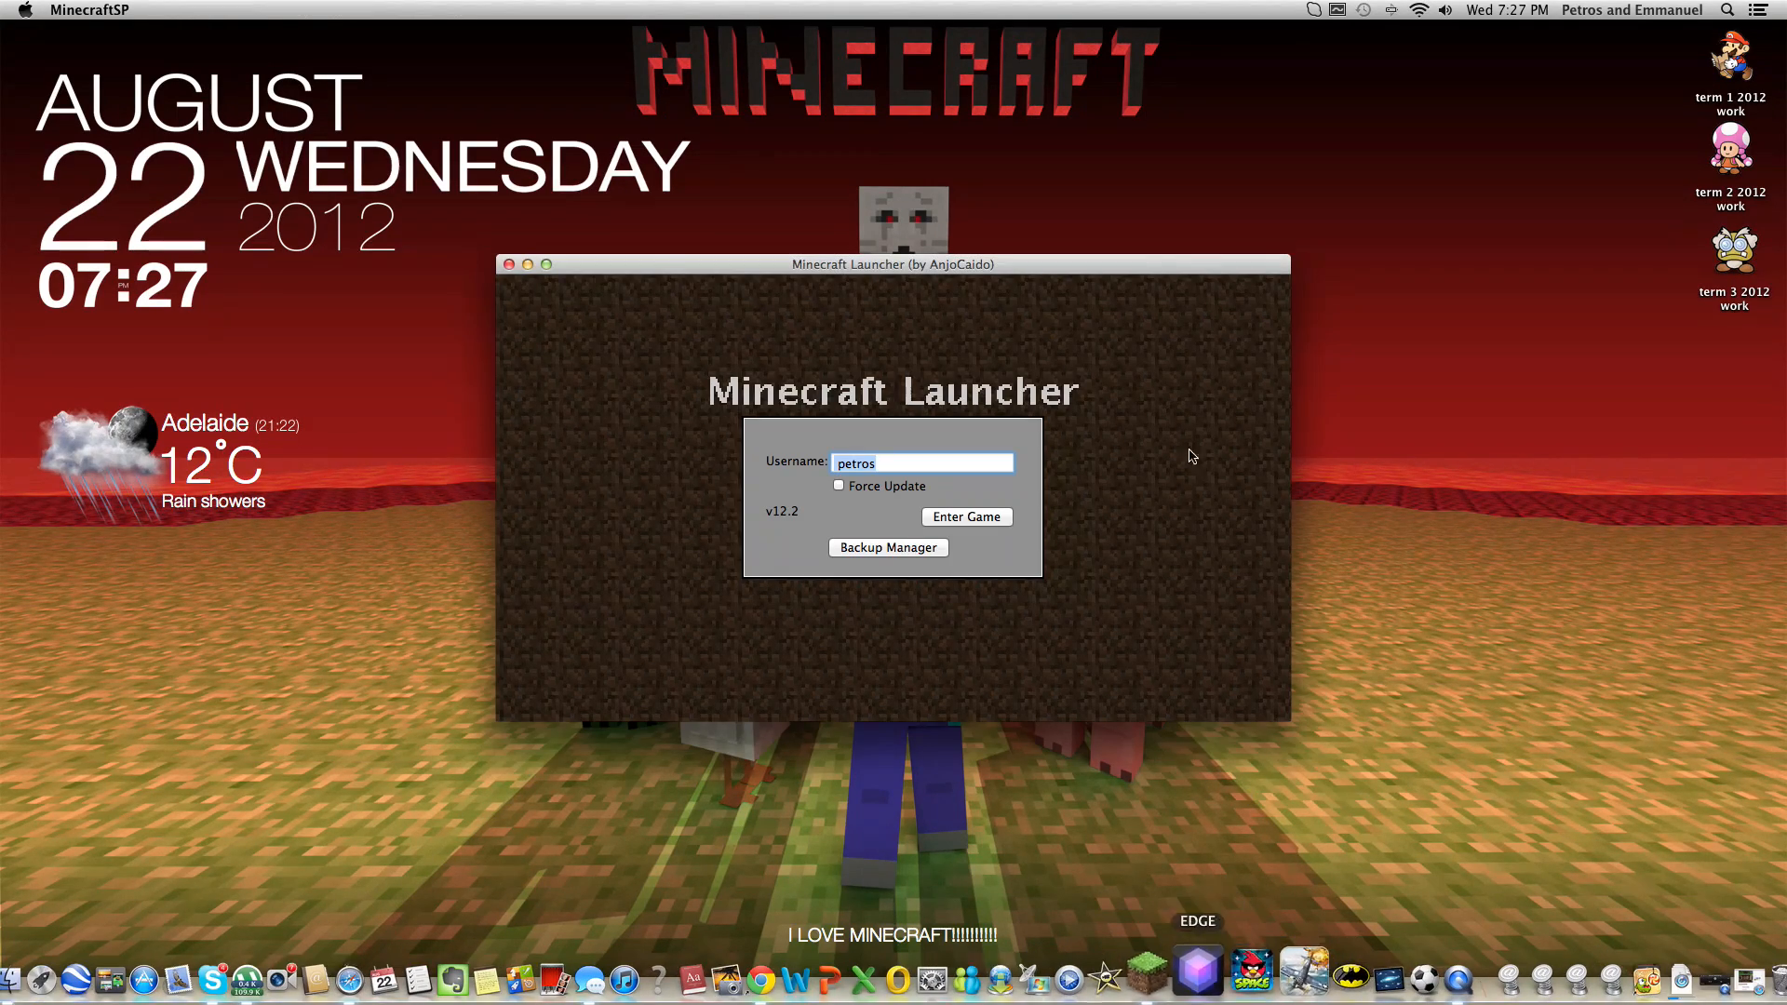
Launch Minecraft and browse the Select Texture Pack list of installed packs
click(966, 516)
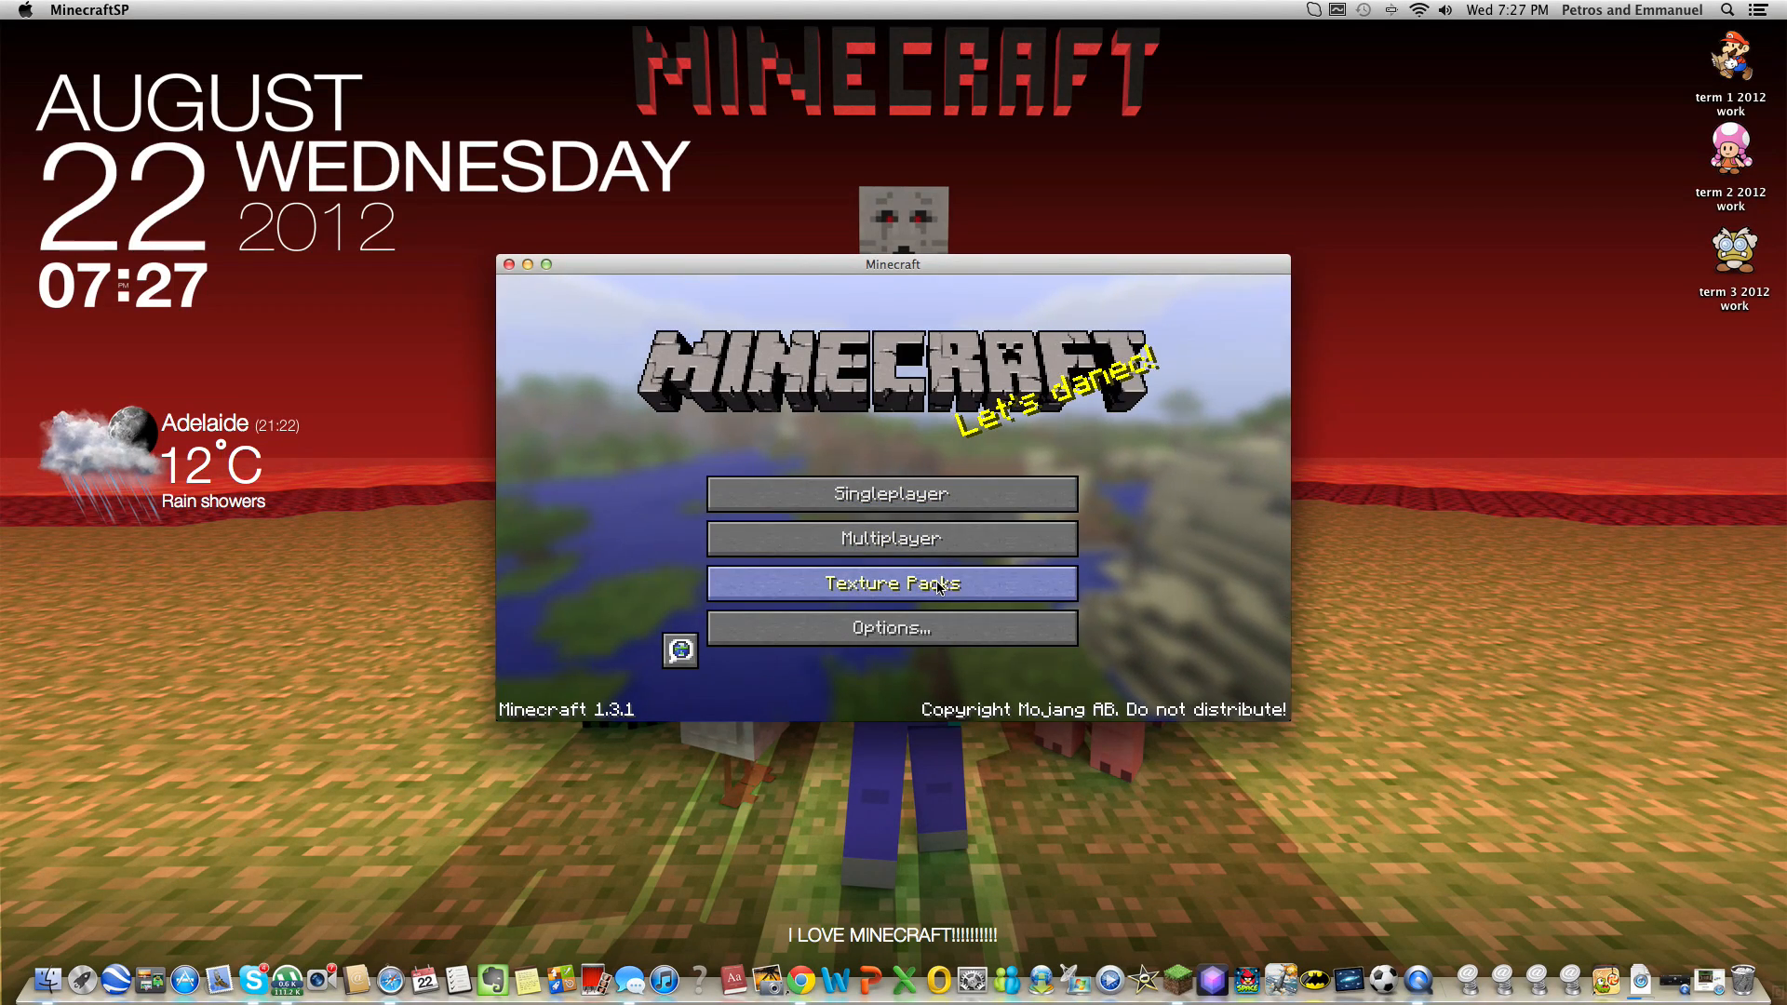
click(891, 582)
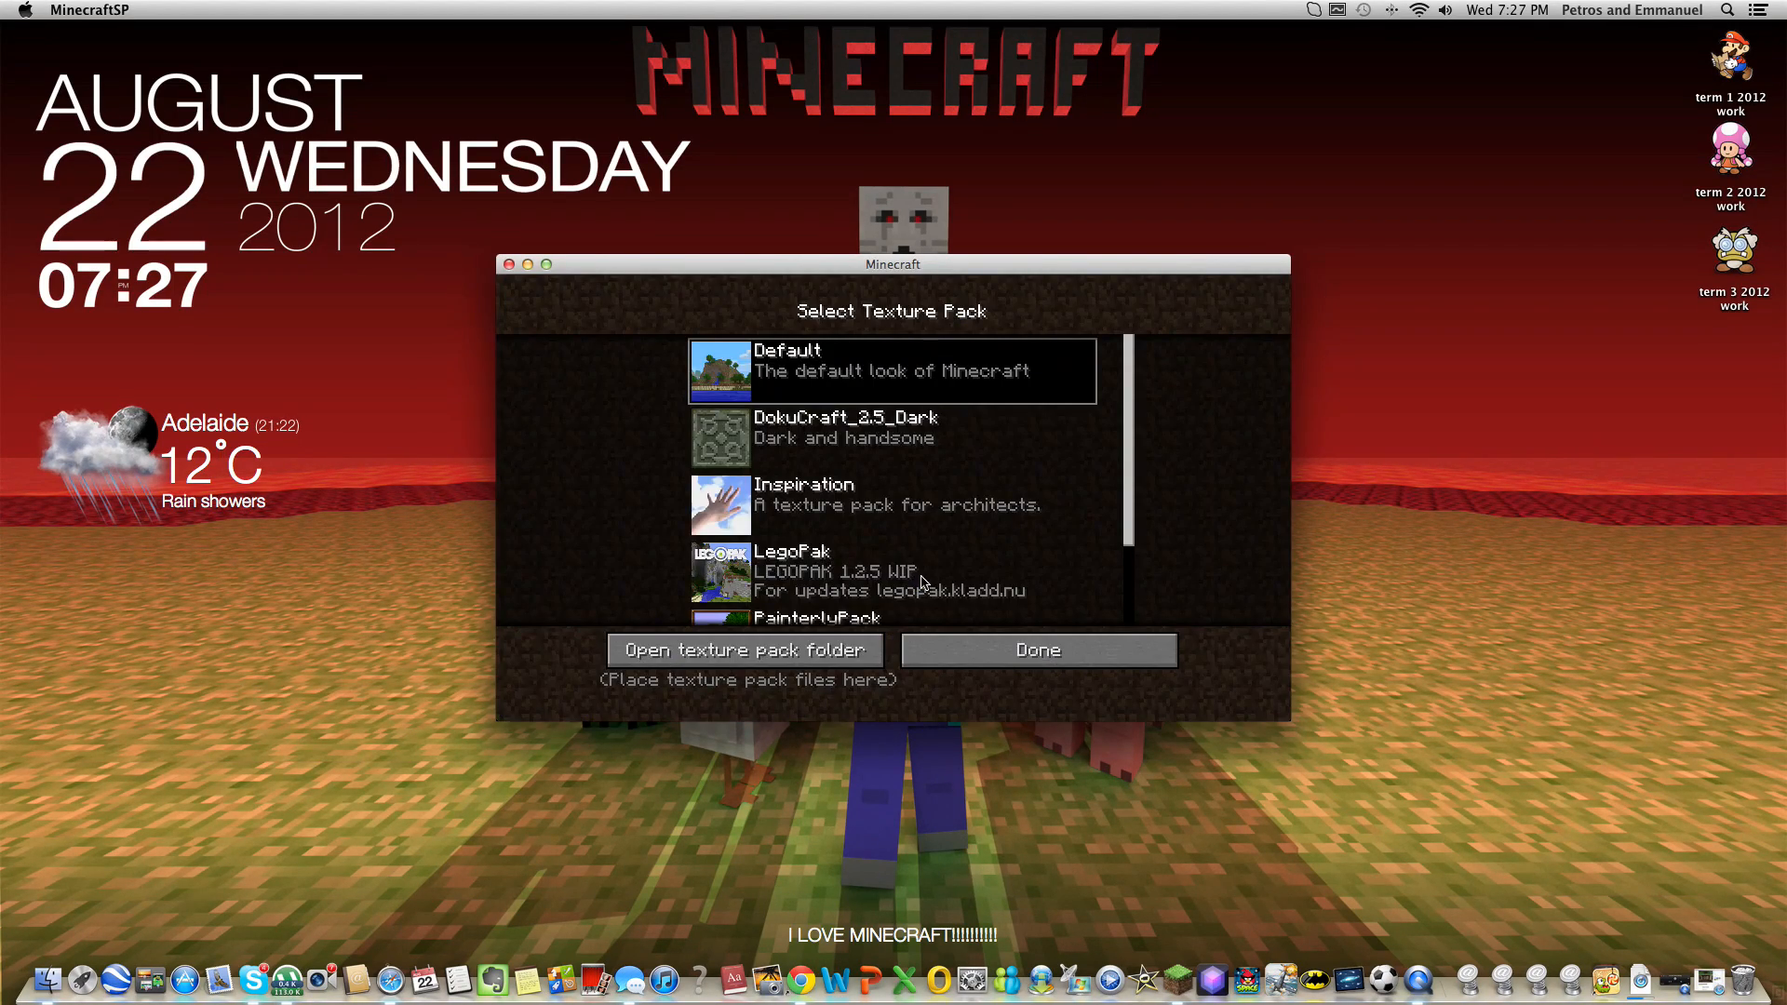
scroll(down, 3)
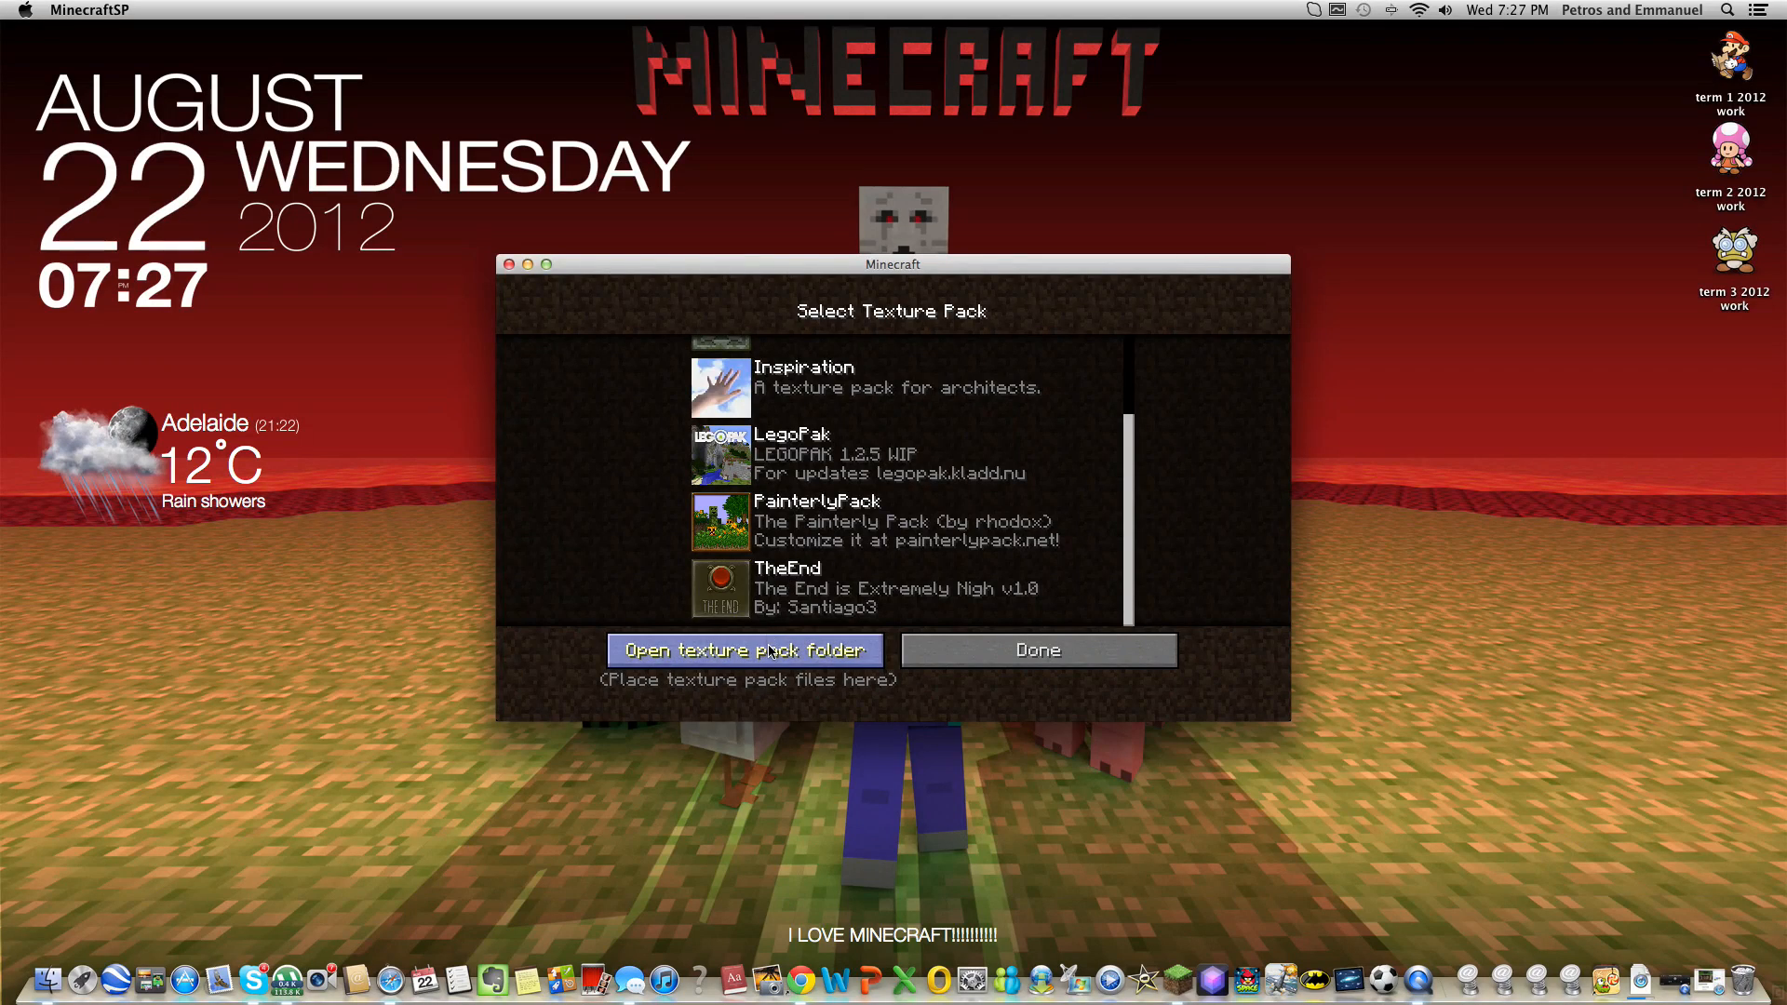
mouse_move(668, 655)
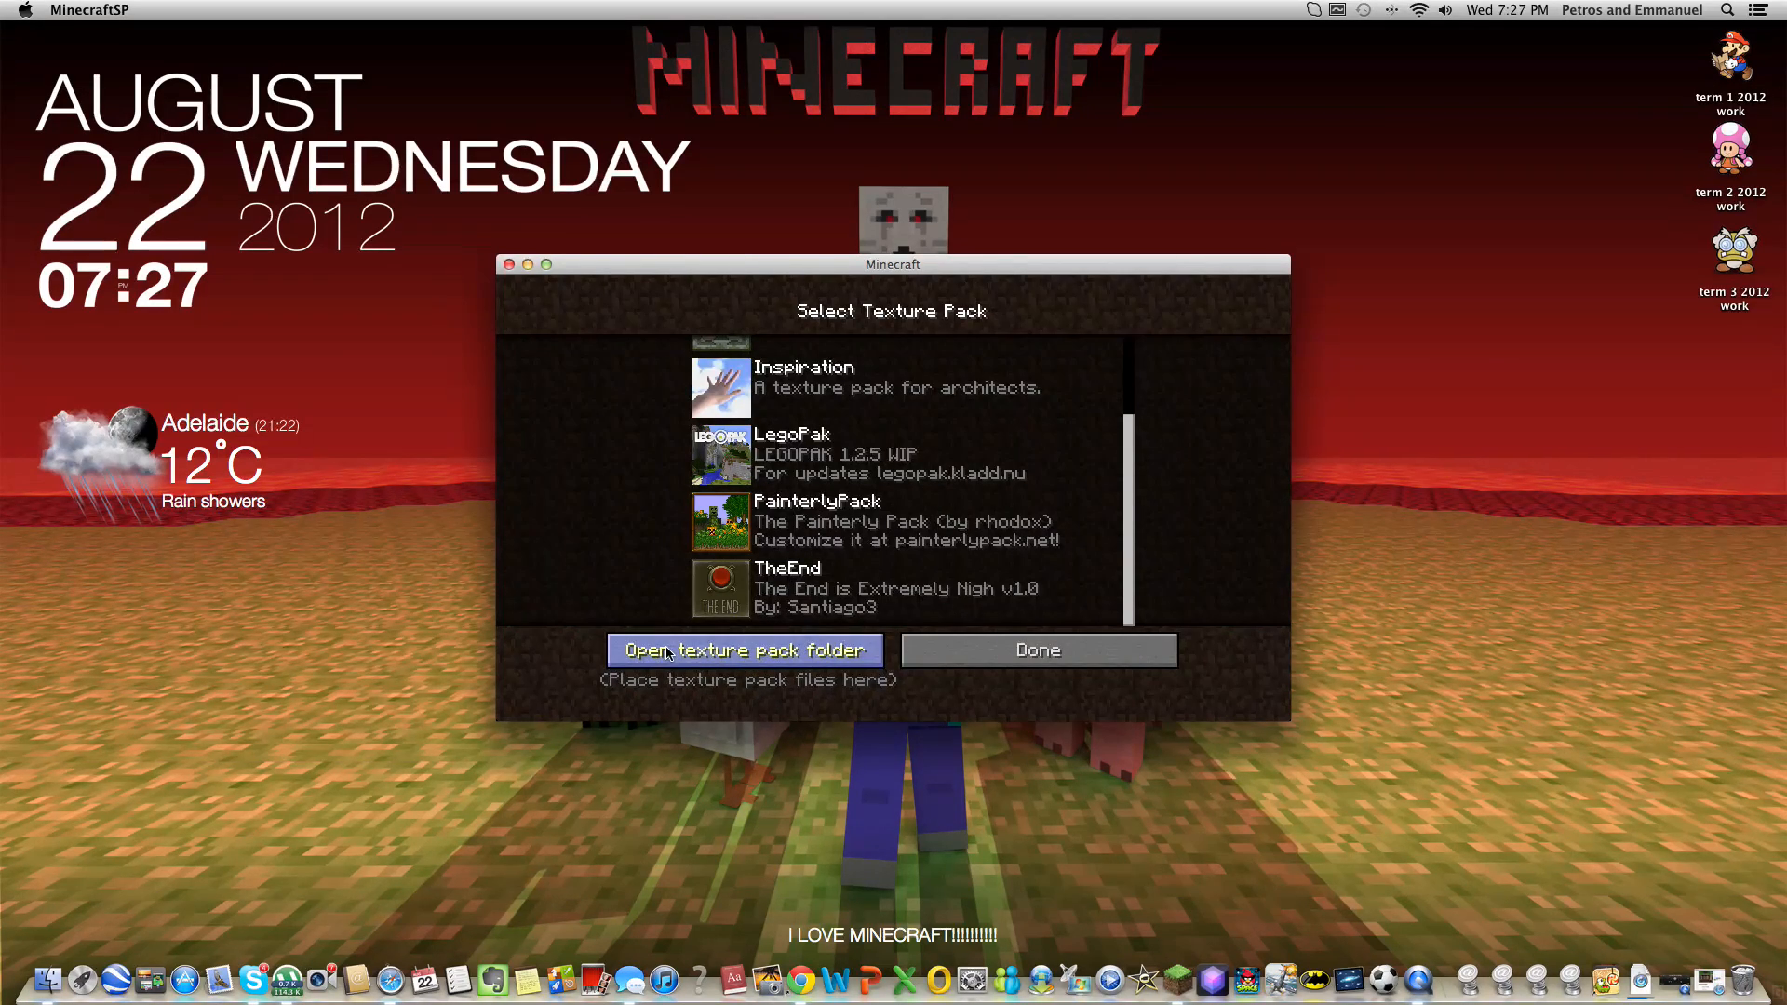
Reach the texturepacks folder in Finder so Derivation_2 can be added
click(744, 650)
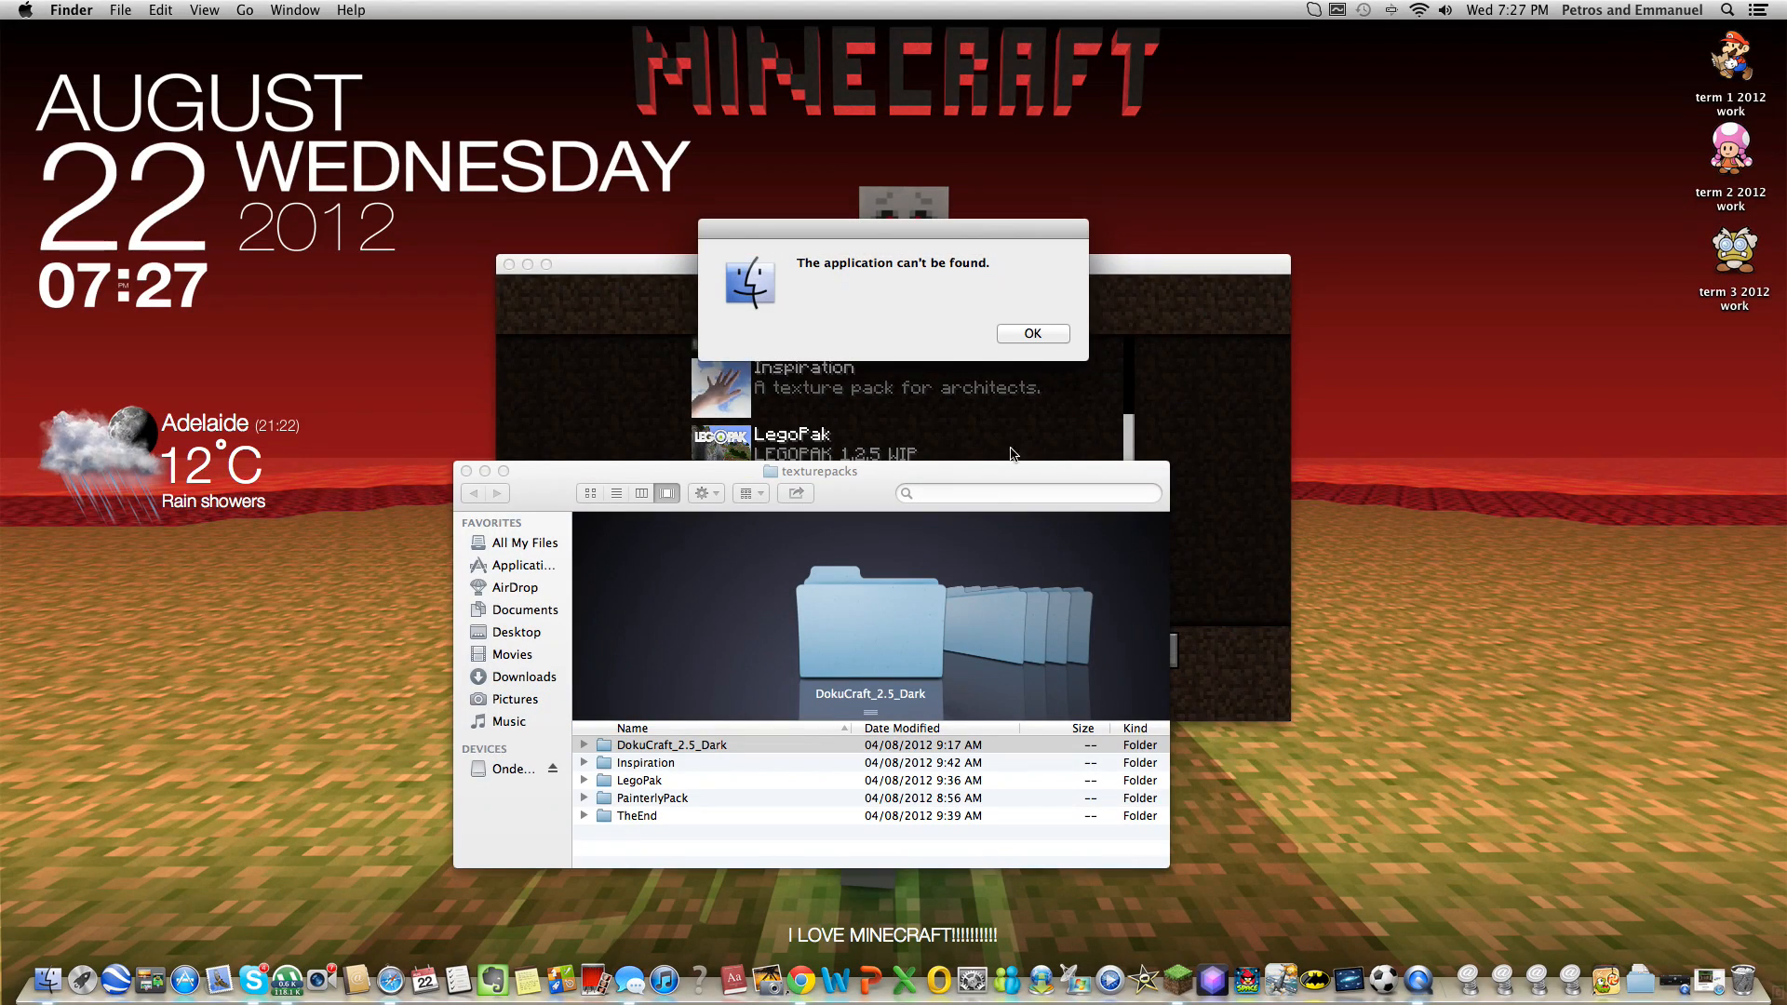
click(1029, 333)
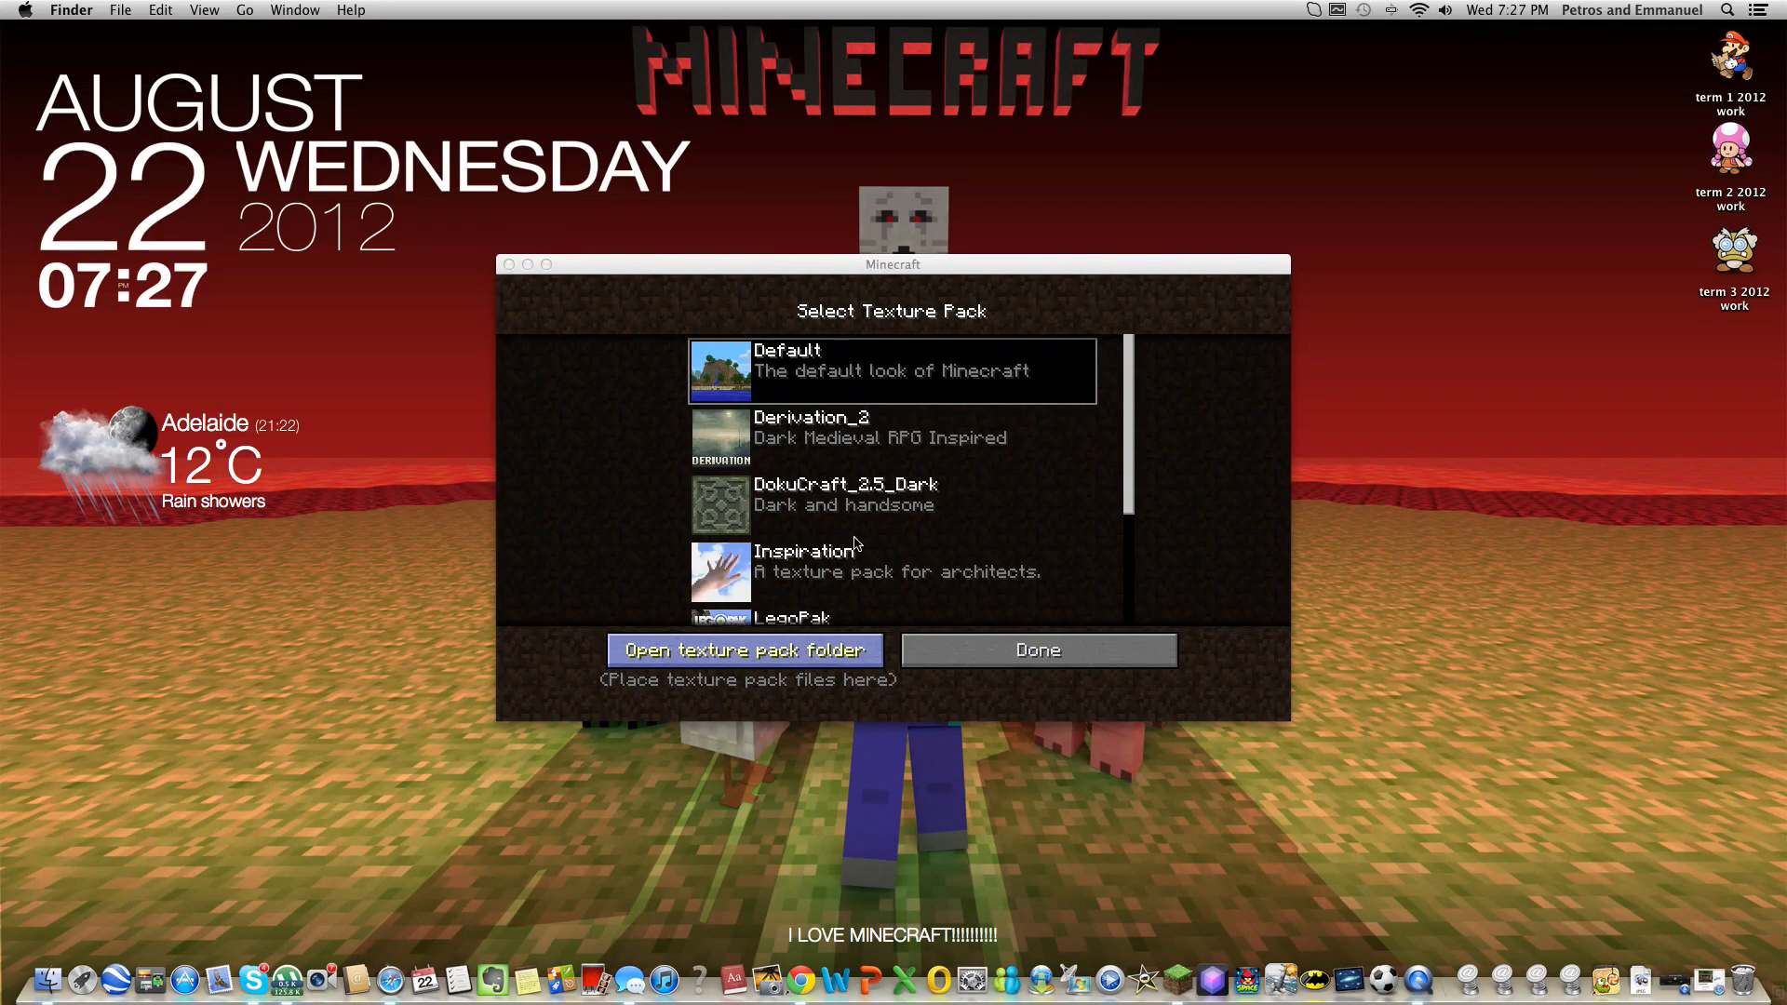
Apply Derivation_2 and go to Singleplayer's Select World screen
click(744, 650)
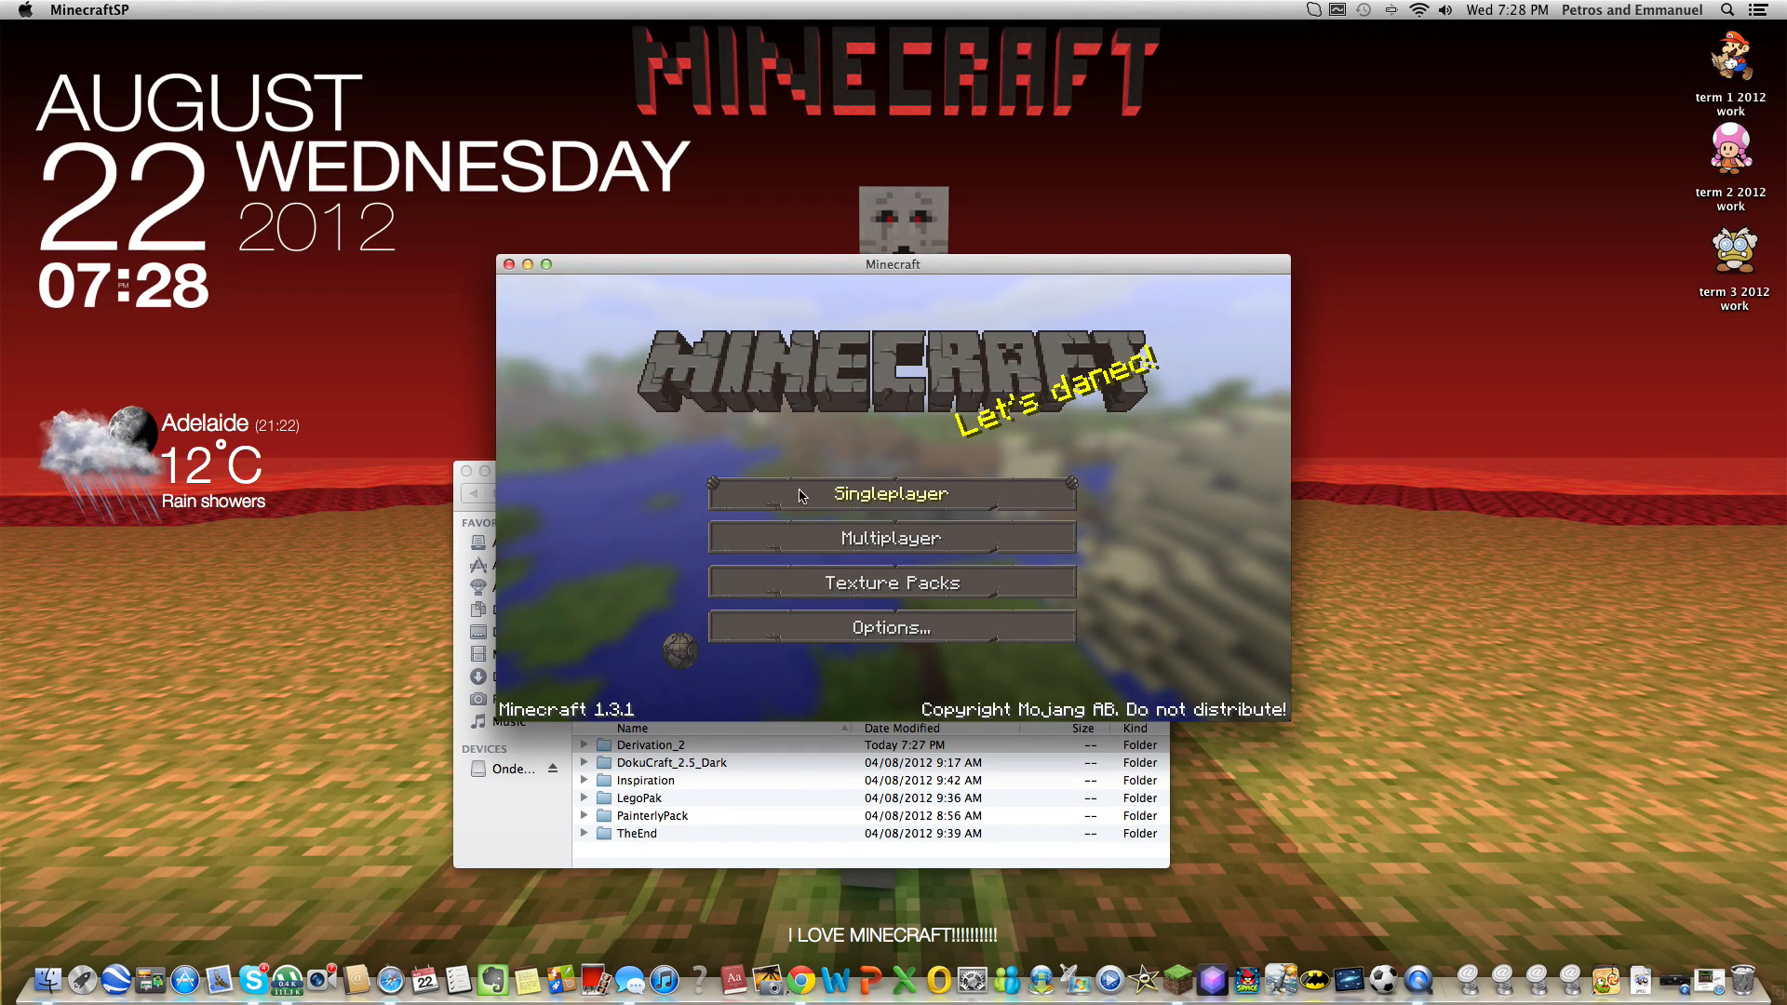
click(890, 491)
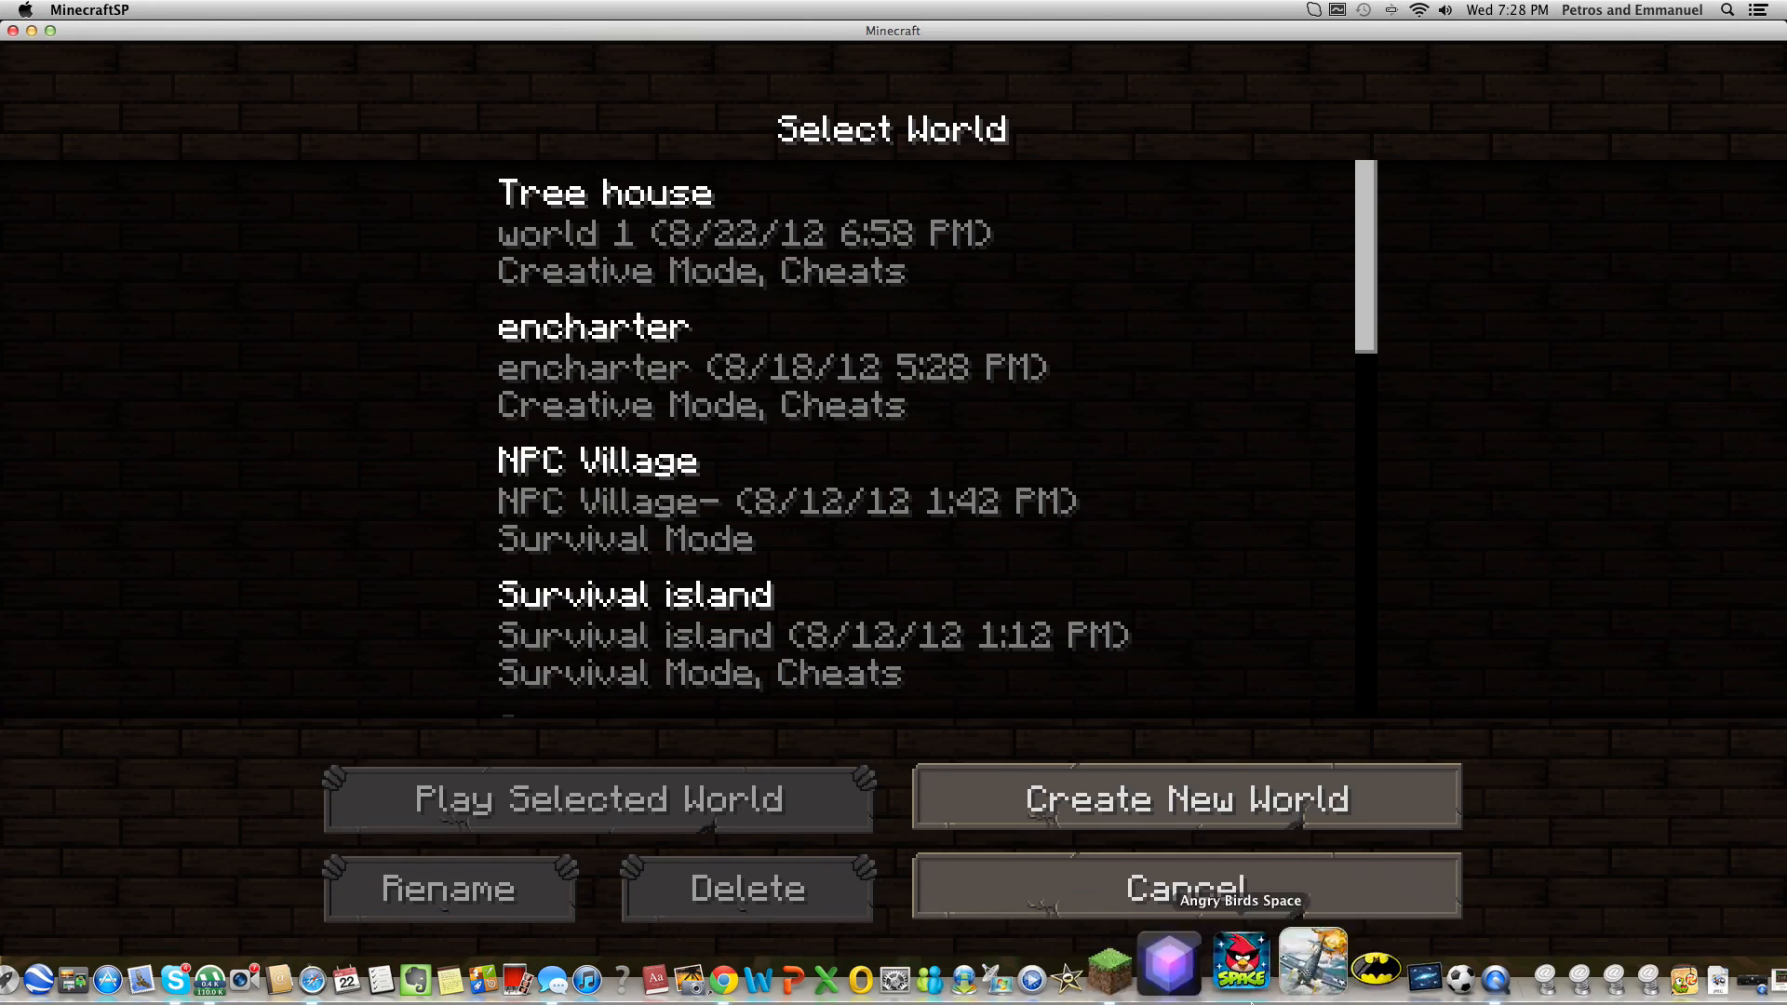
Load the Tree house world to see its terrain in Derivation textures
click(597, 798)
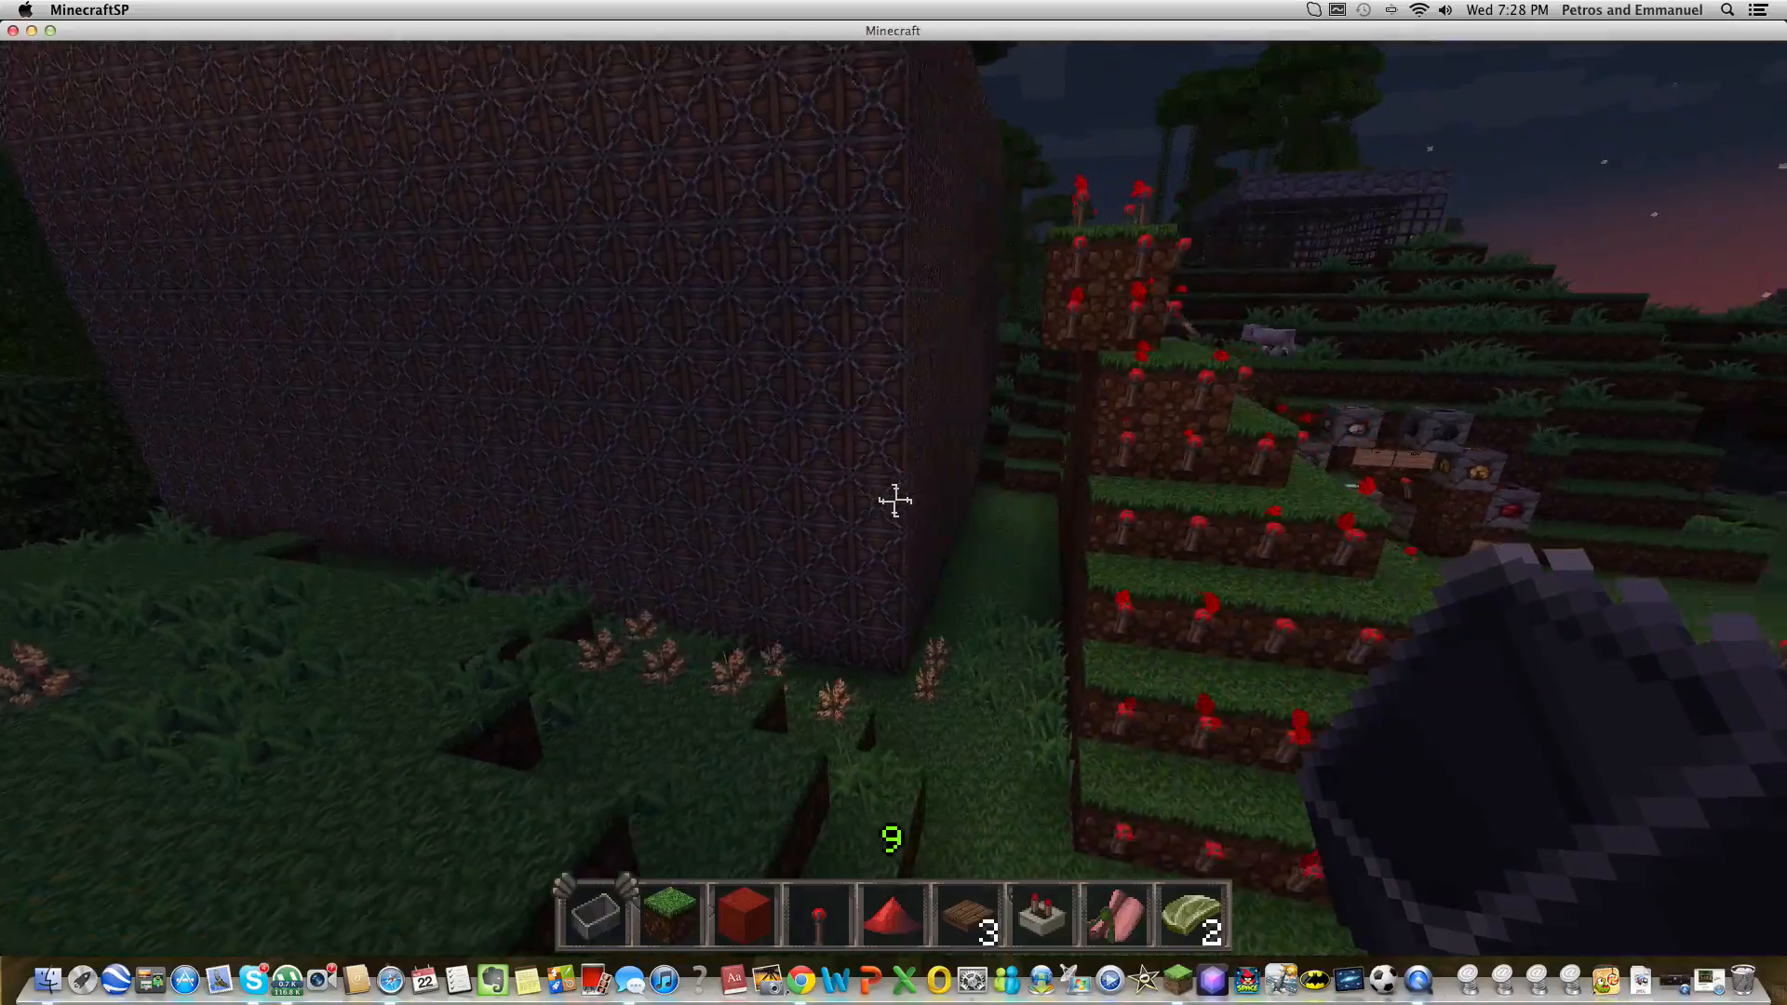
mouse_move(893, 501)
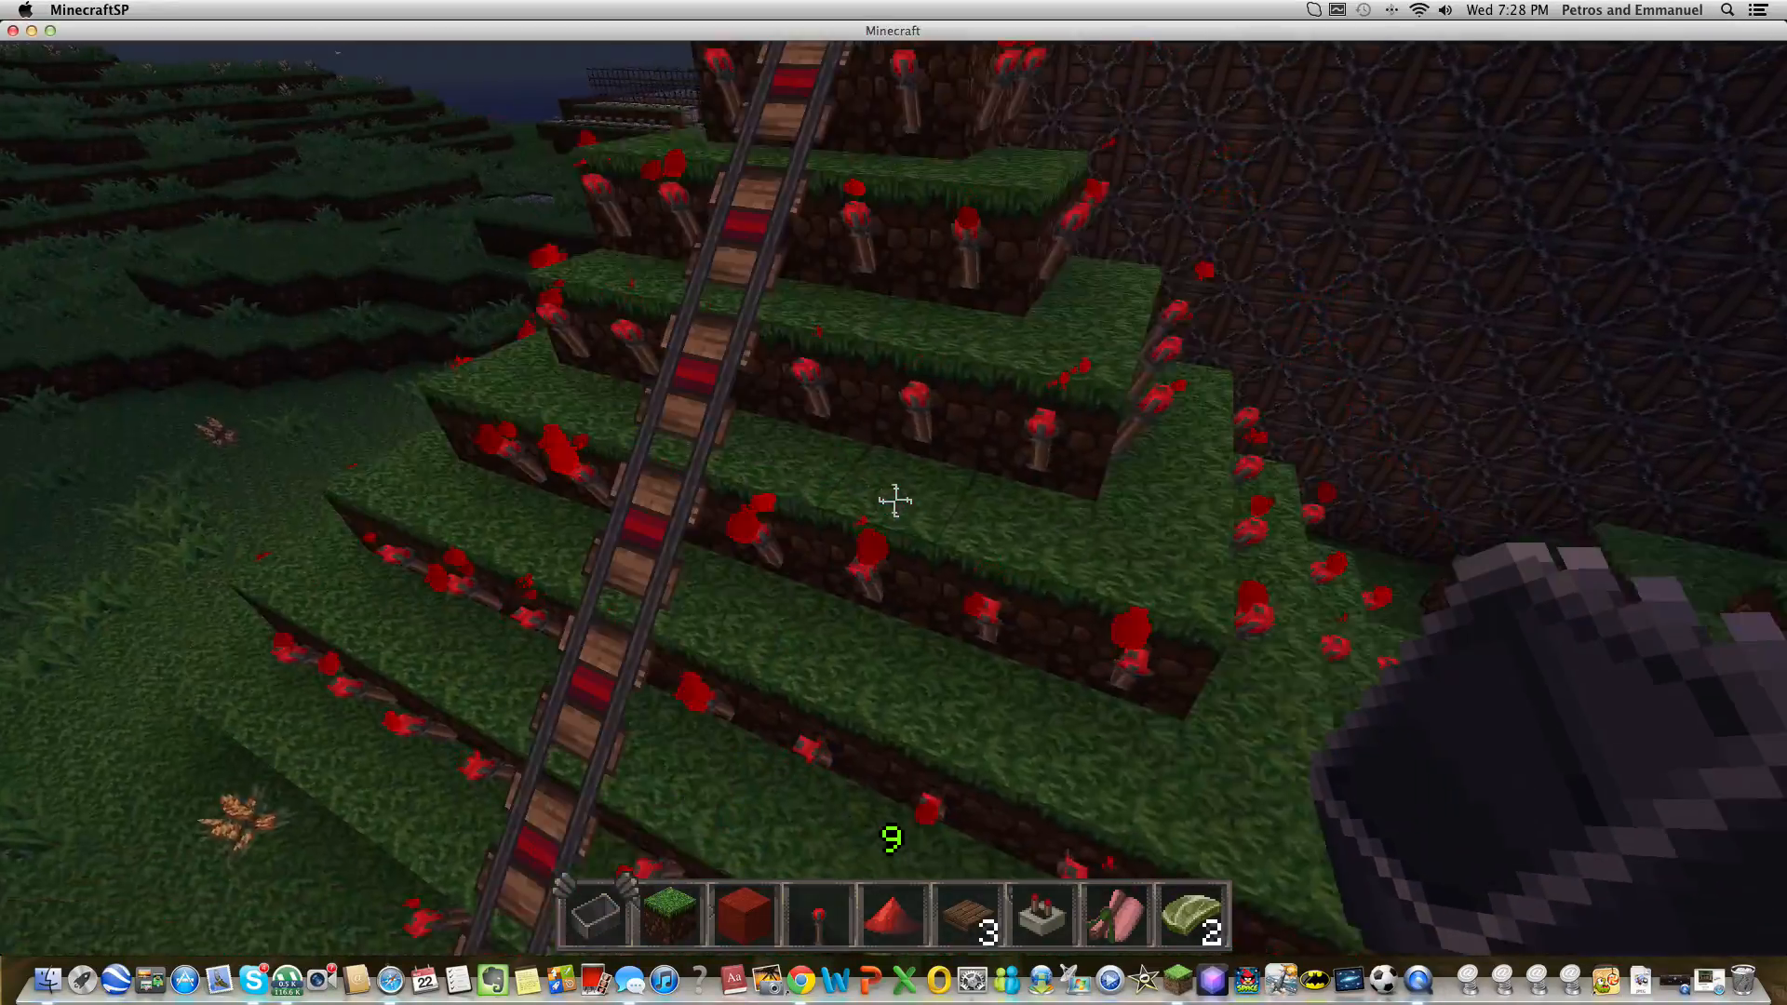
mouse_move(893, 499)
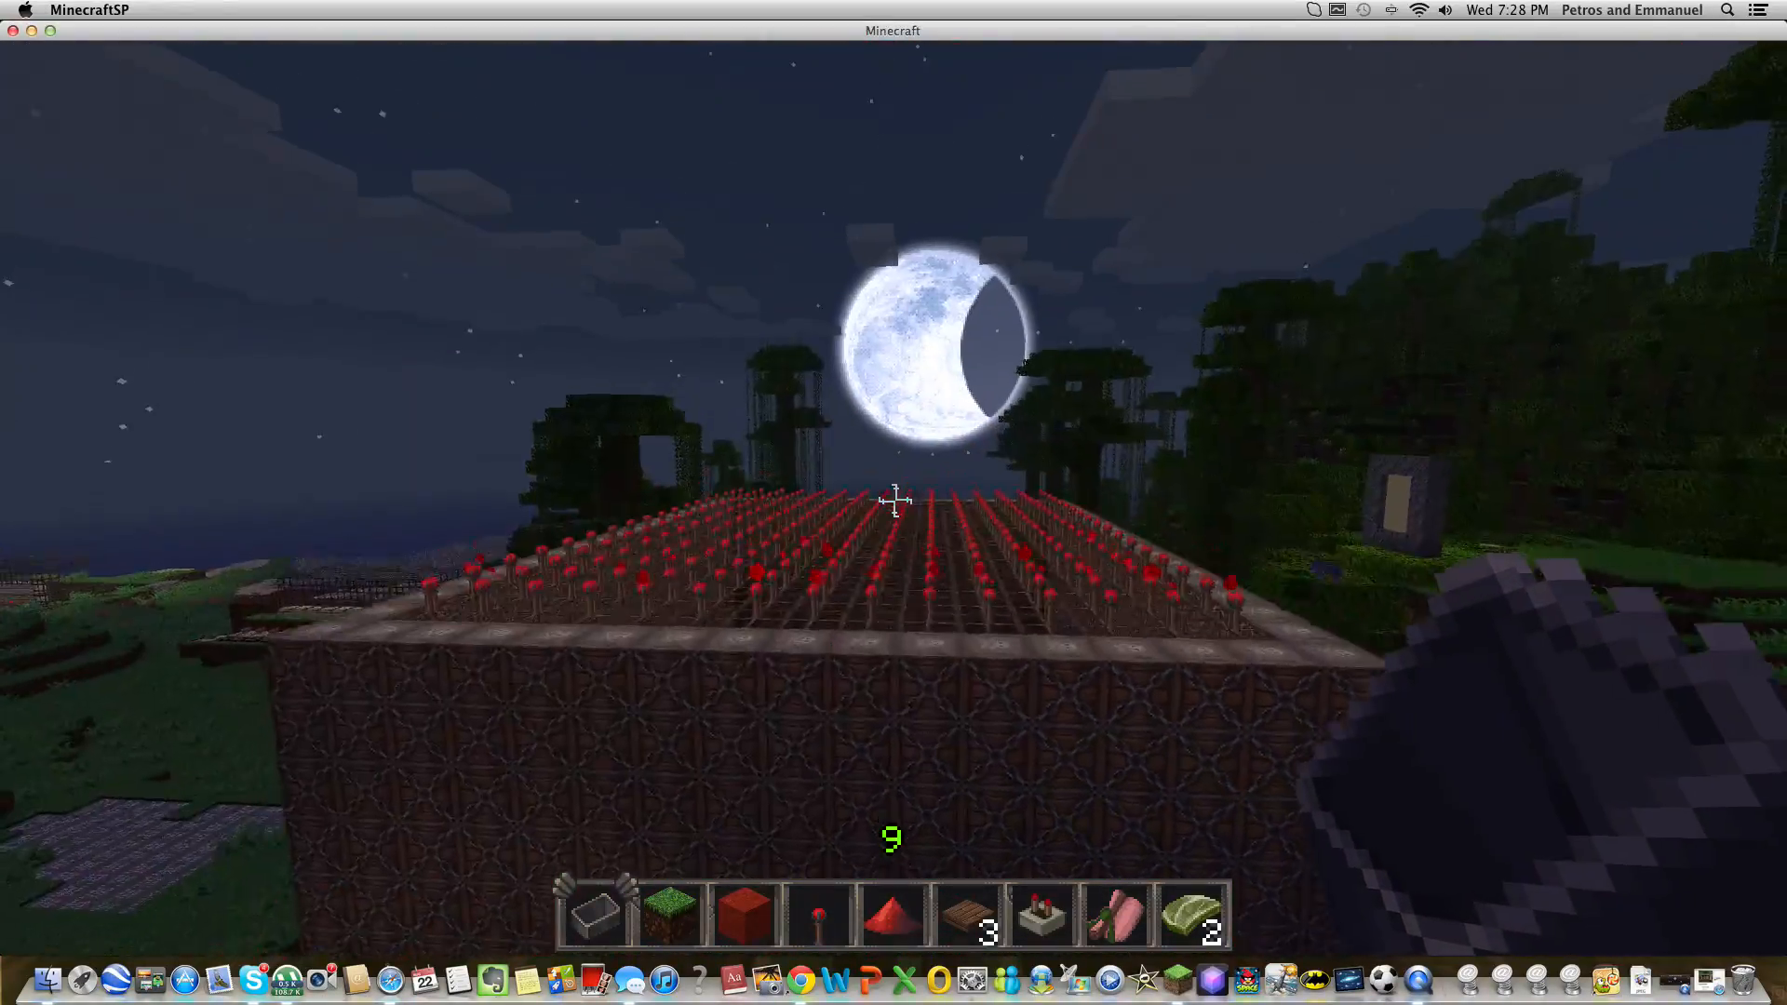
mouse_move(893, 500)
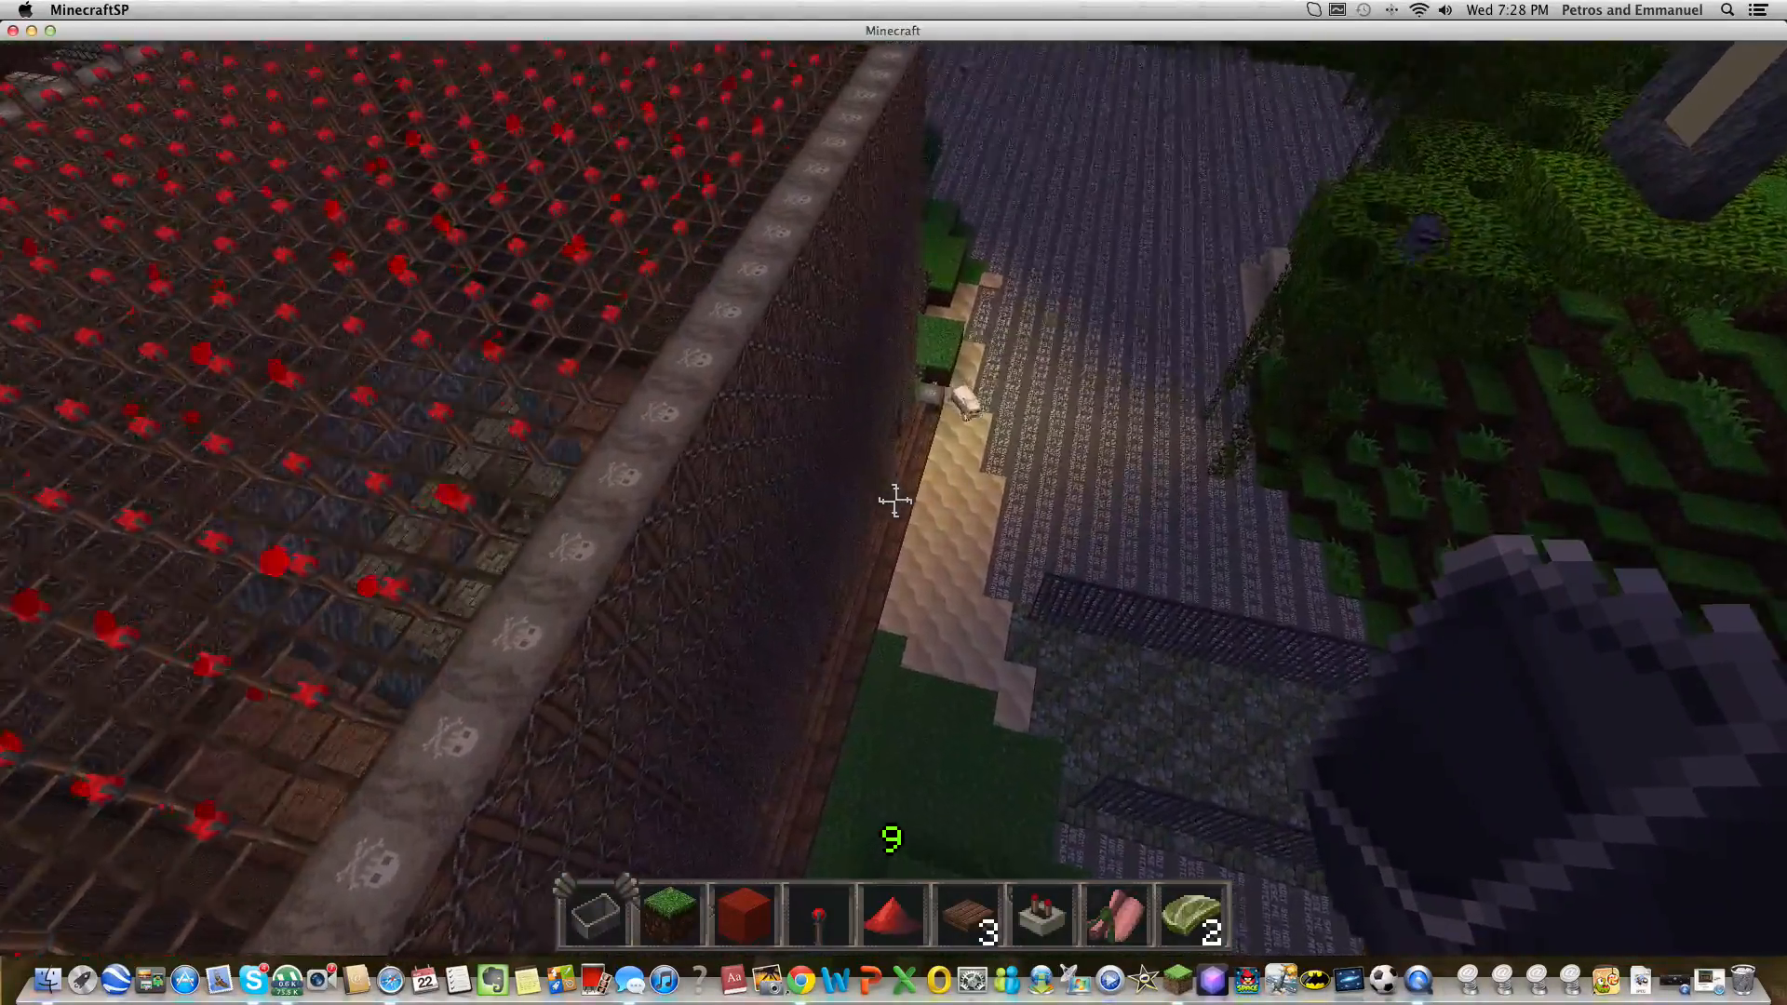
Review retextured items across creative inventory tabs, then pause to the Game menu
key(e)
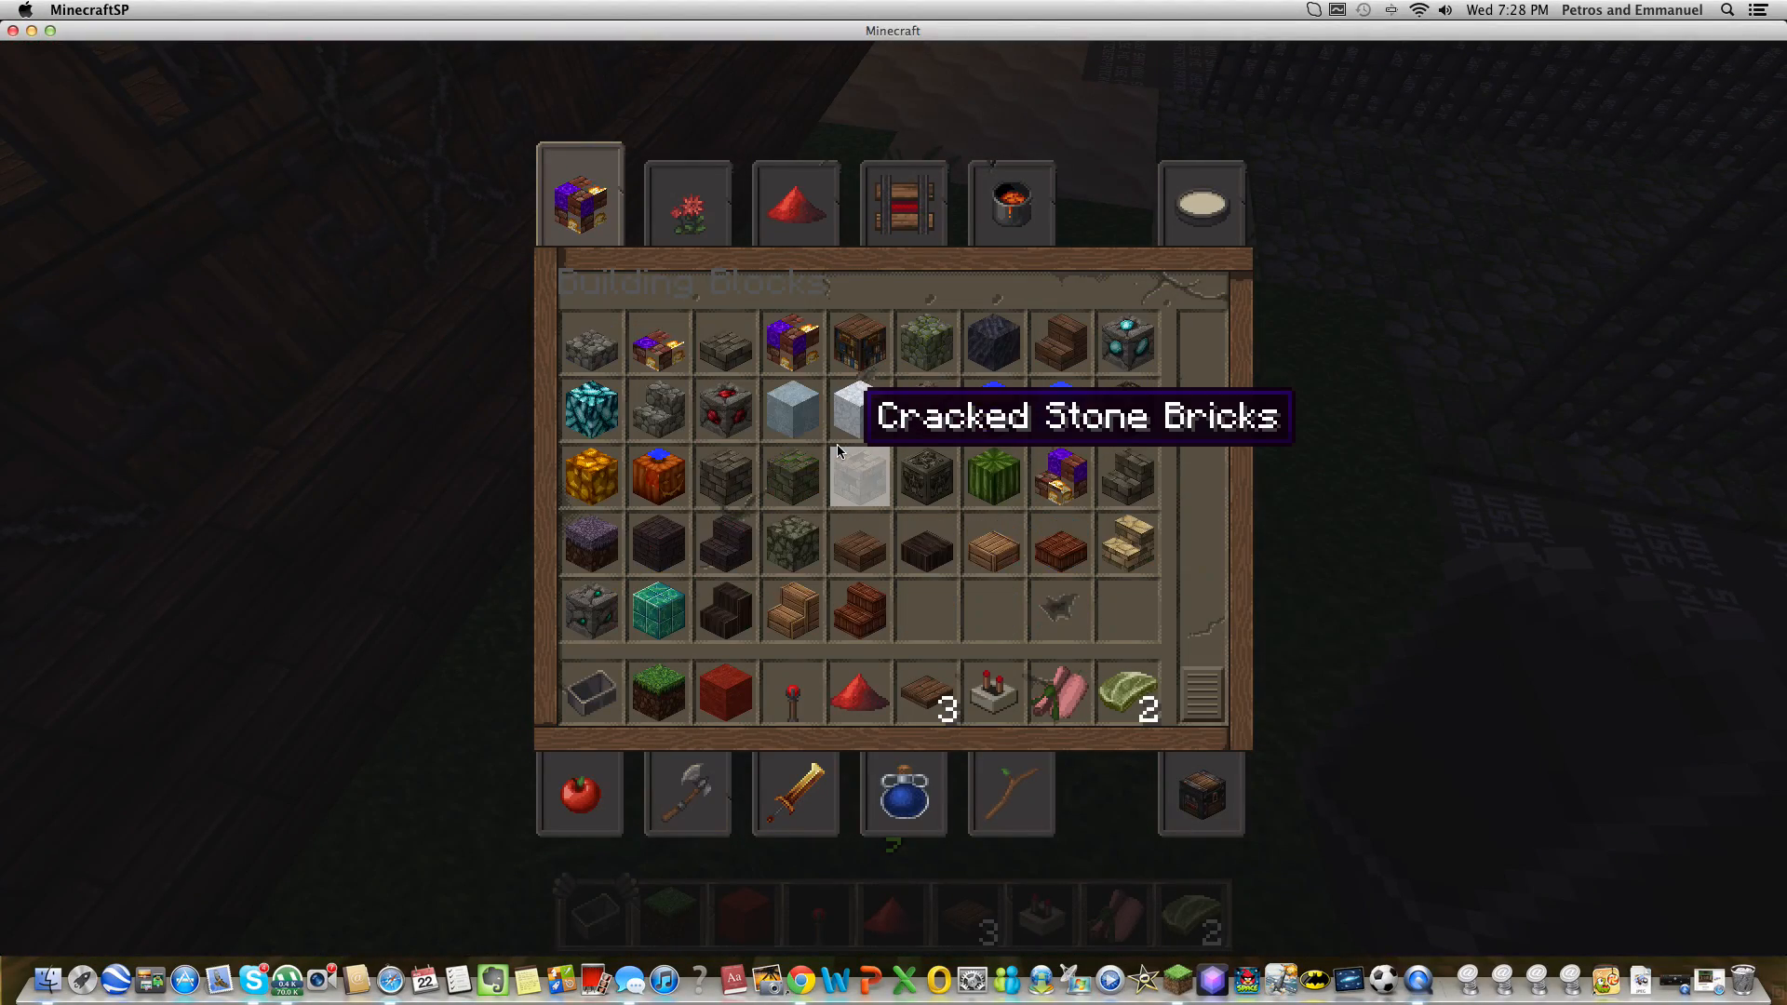
click(687, 201)
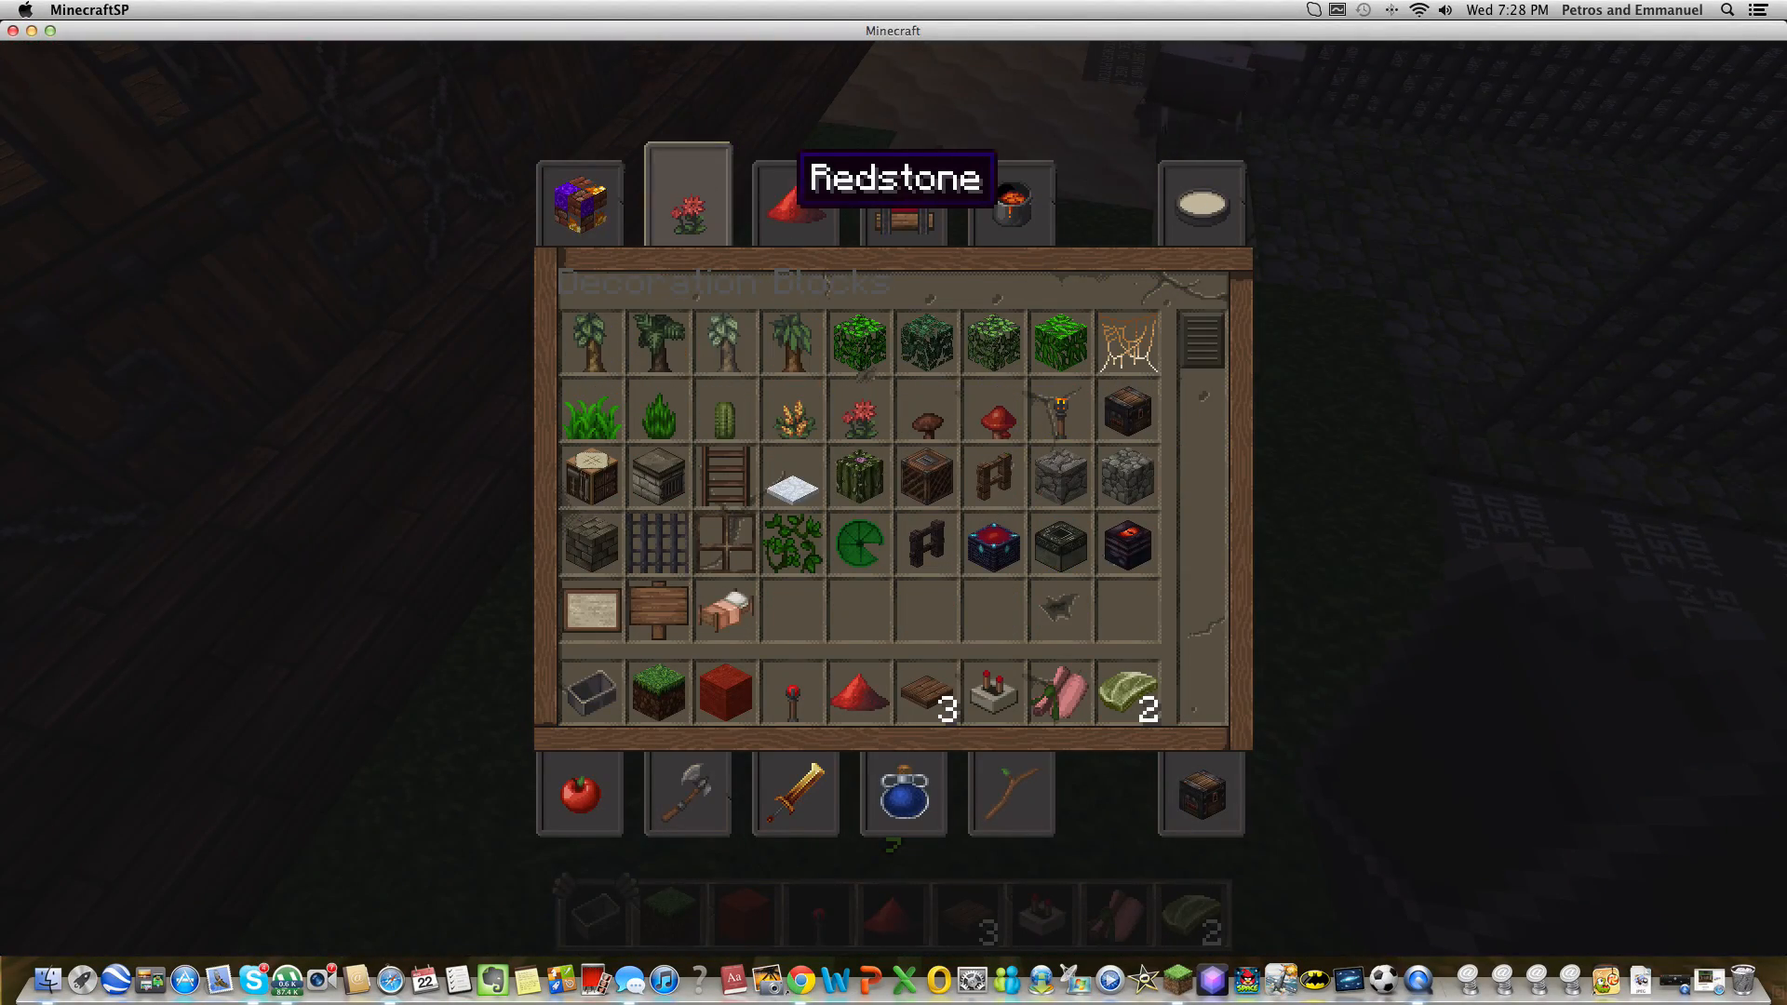
click(904, 199)
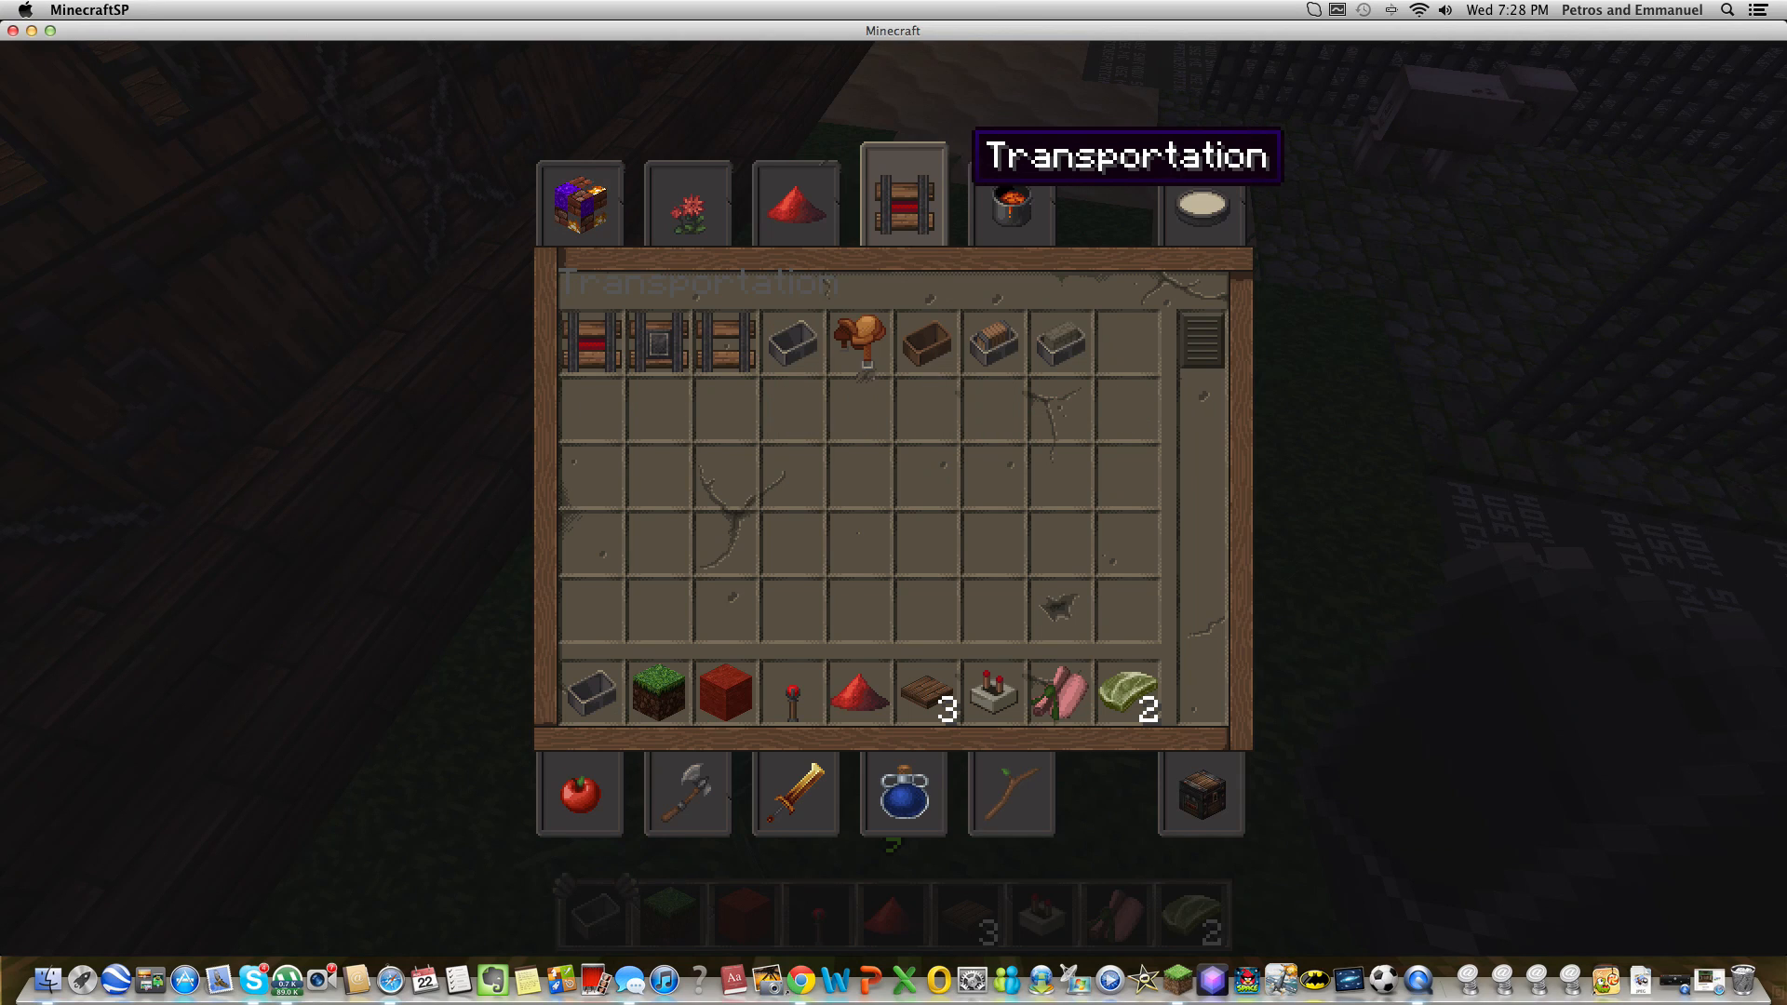
mouse_move(1007, 208)
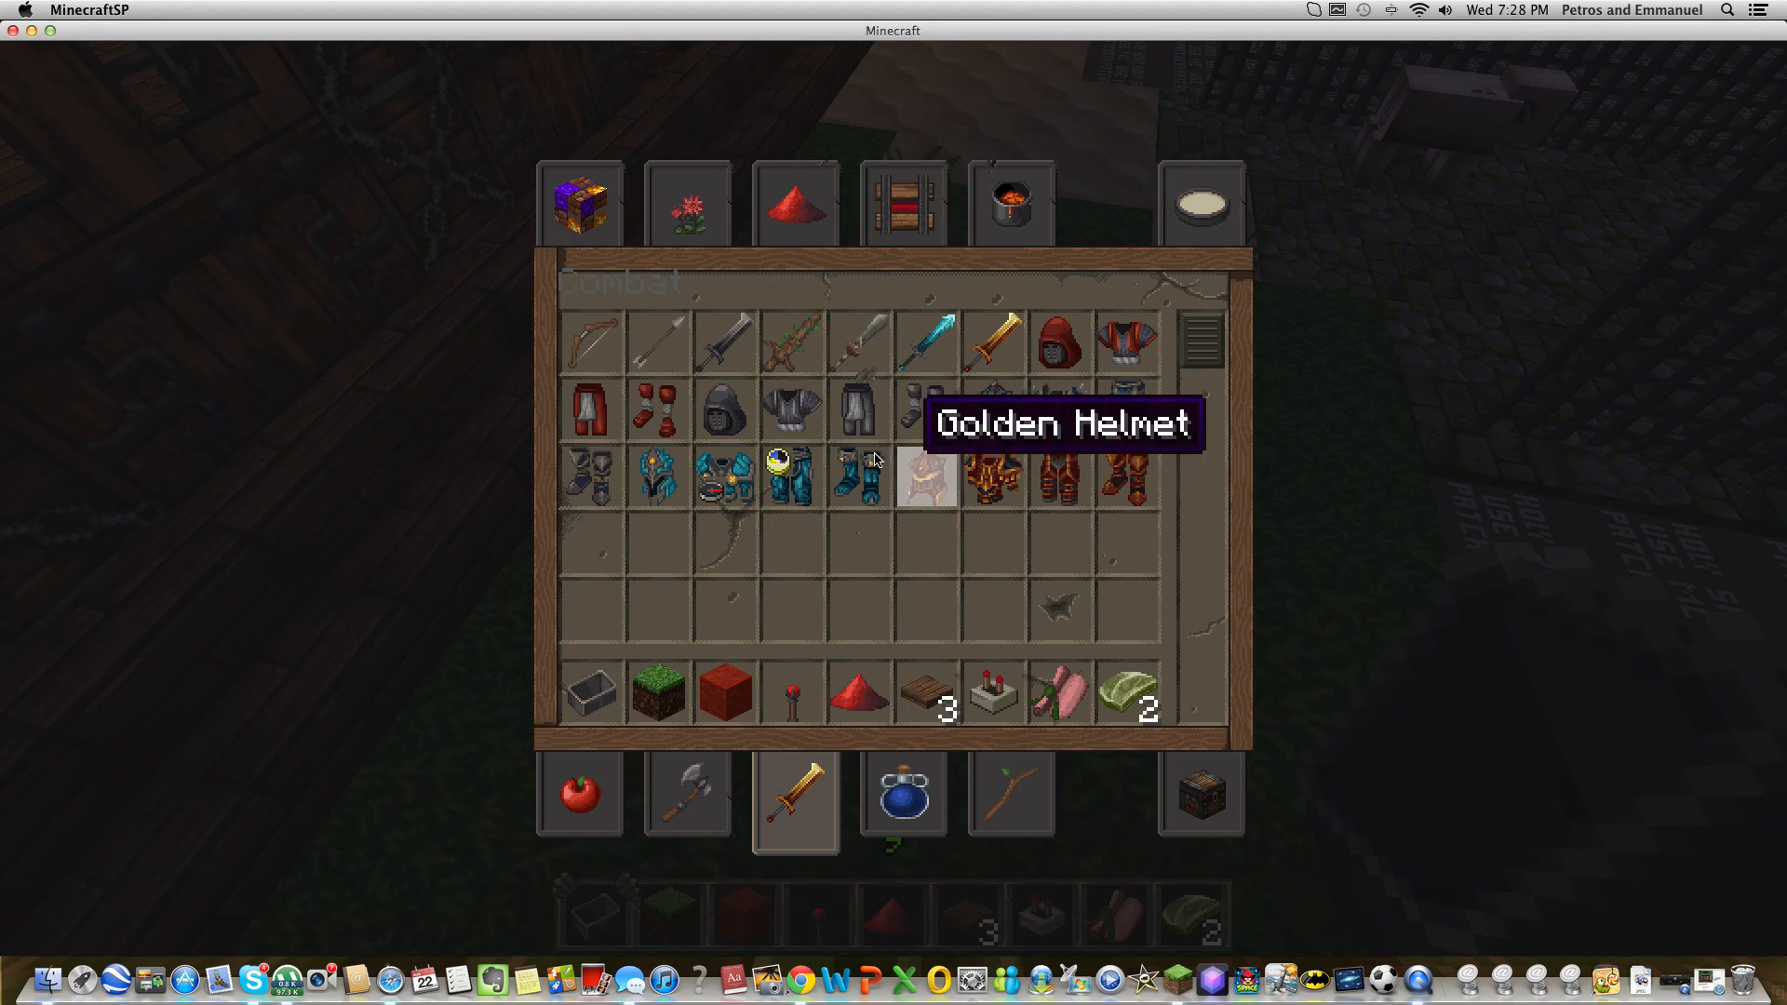
mouse_move(724, 692)
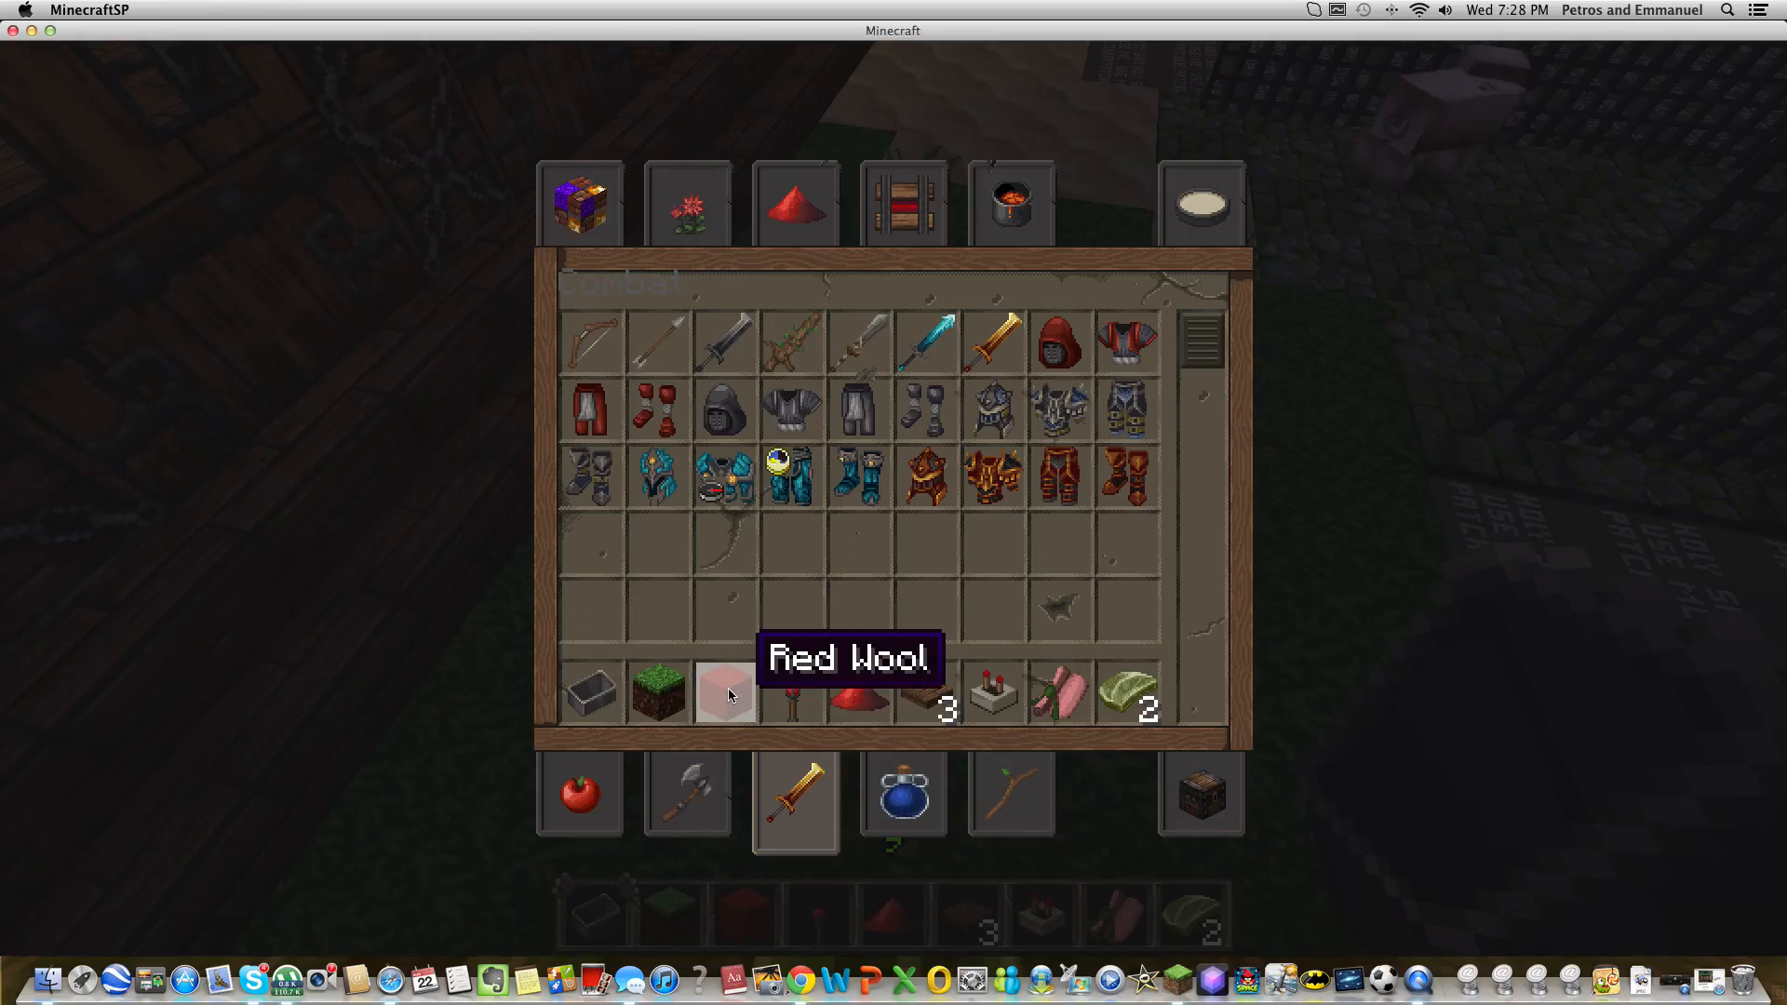
key(e)
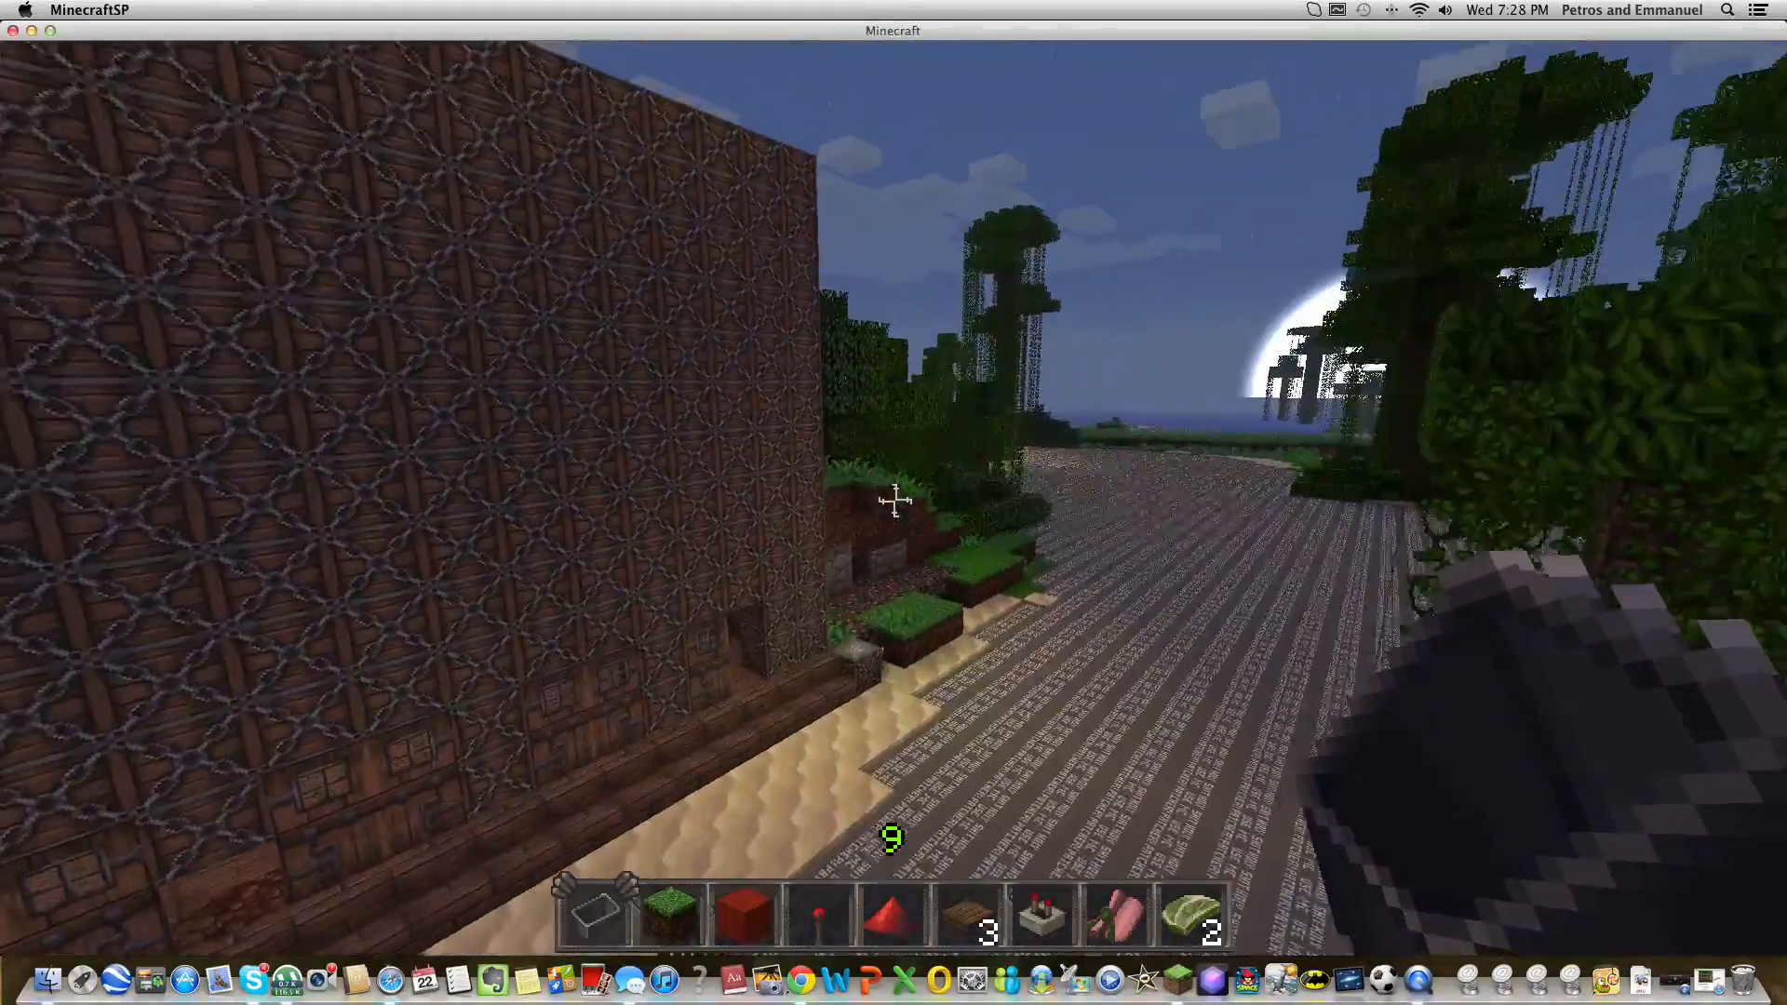
key(Escape)
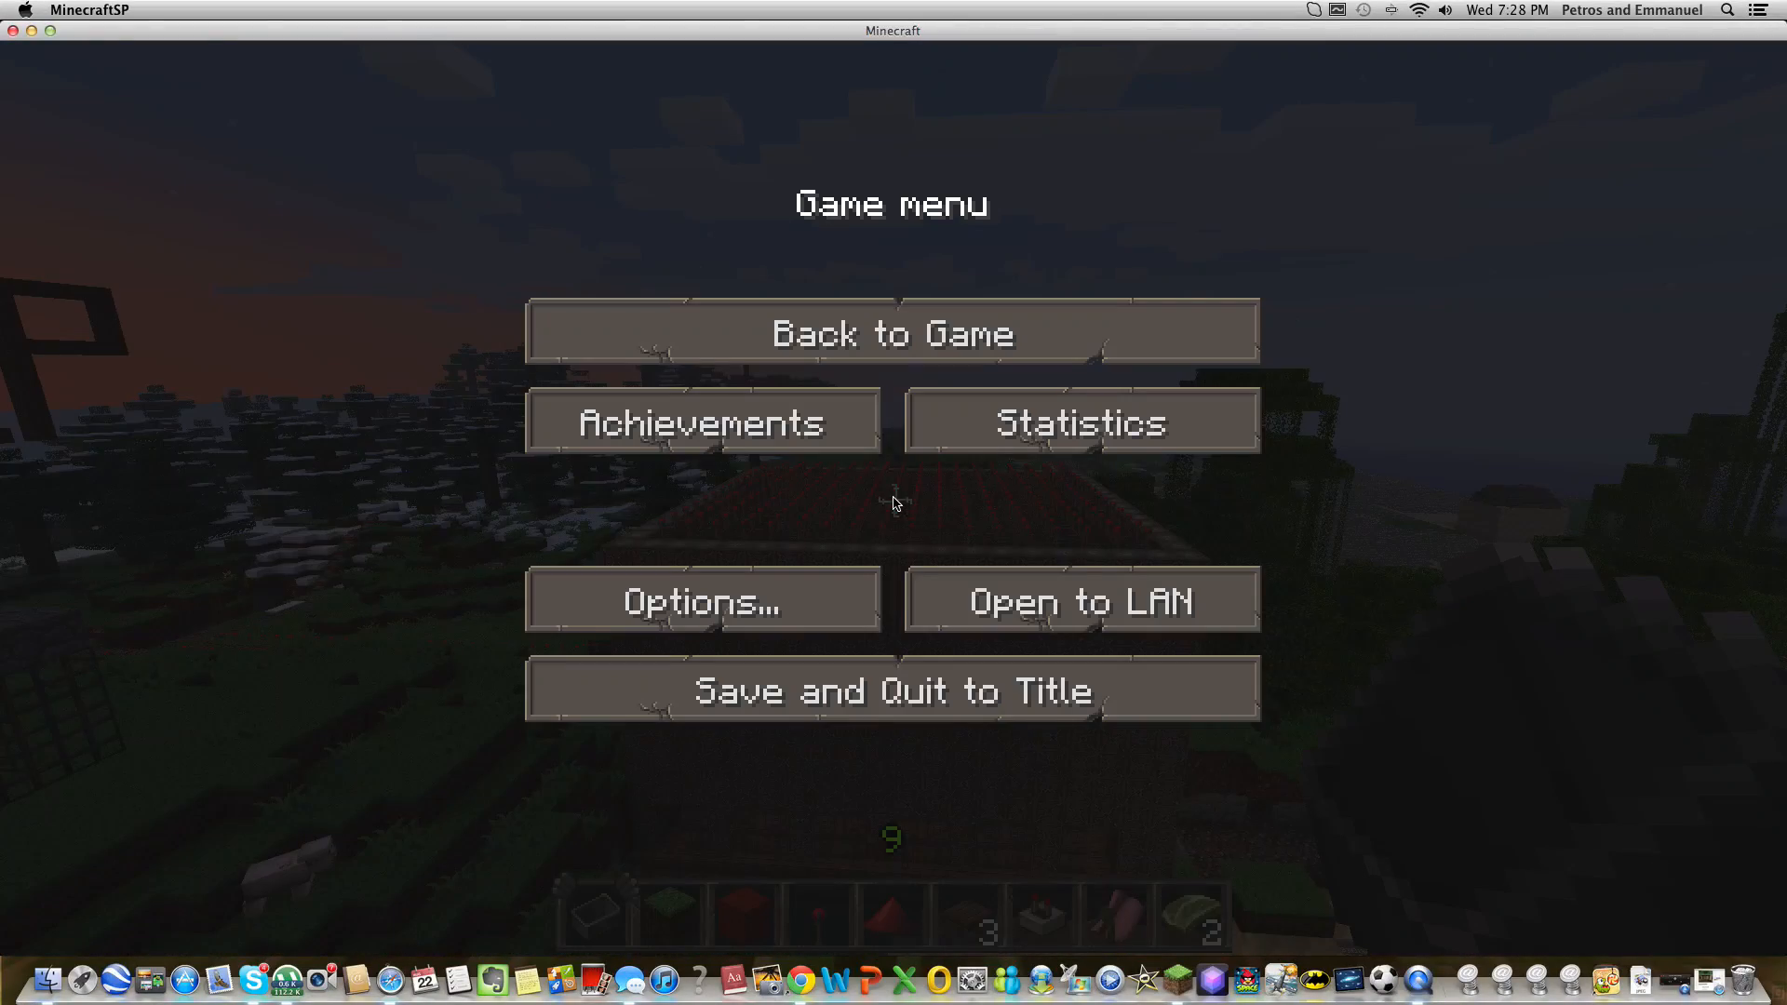